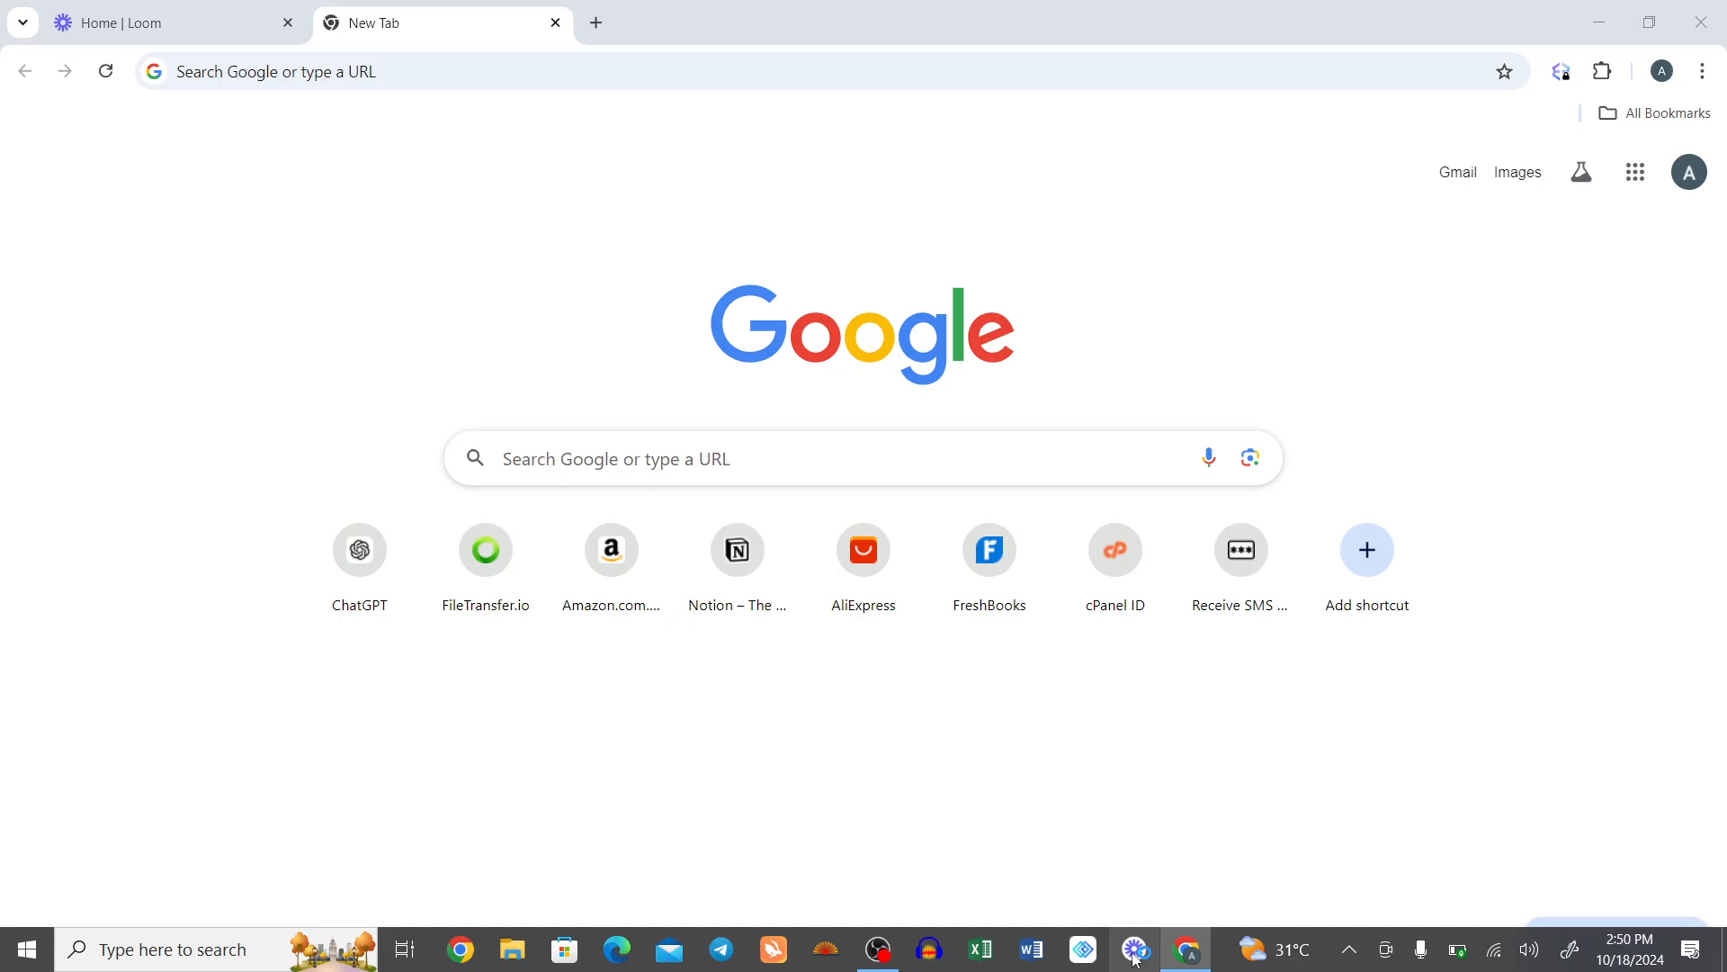
# Launch the Loom desktop recorder from the Windows taskbar.
pyautogui.click(1133, 949)
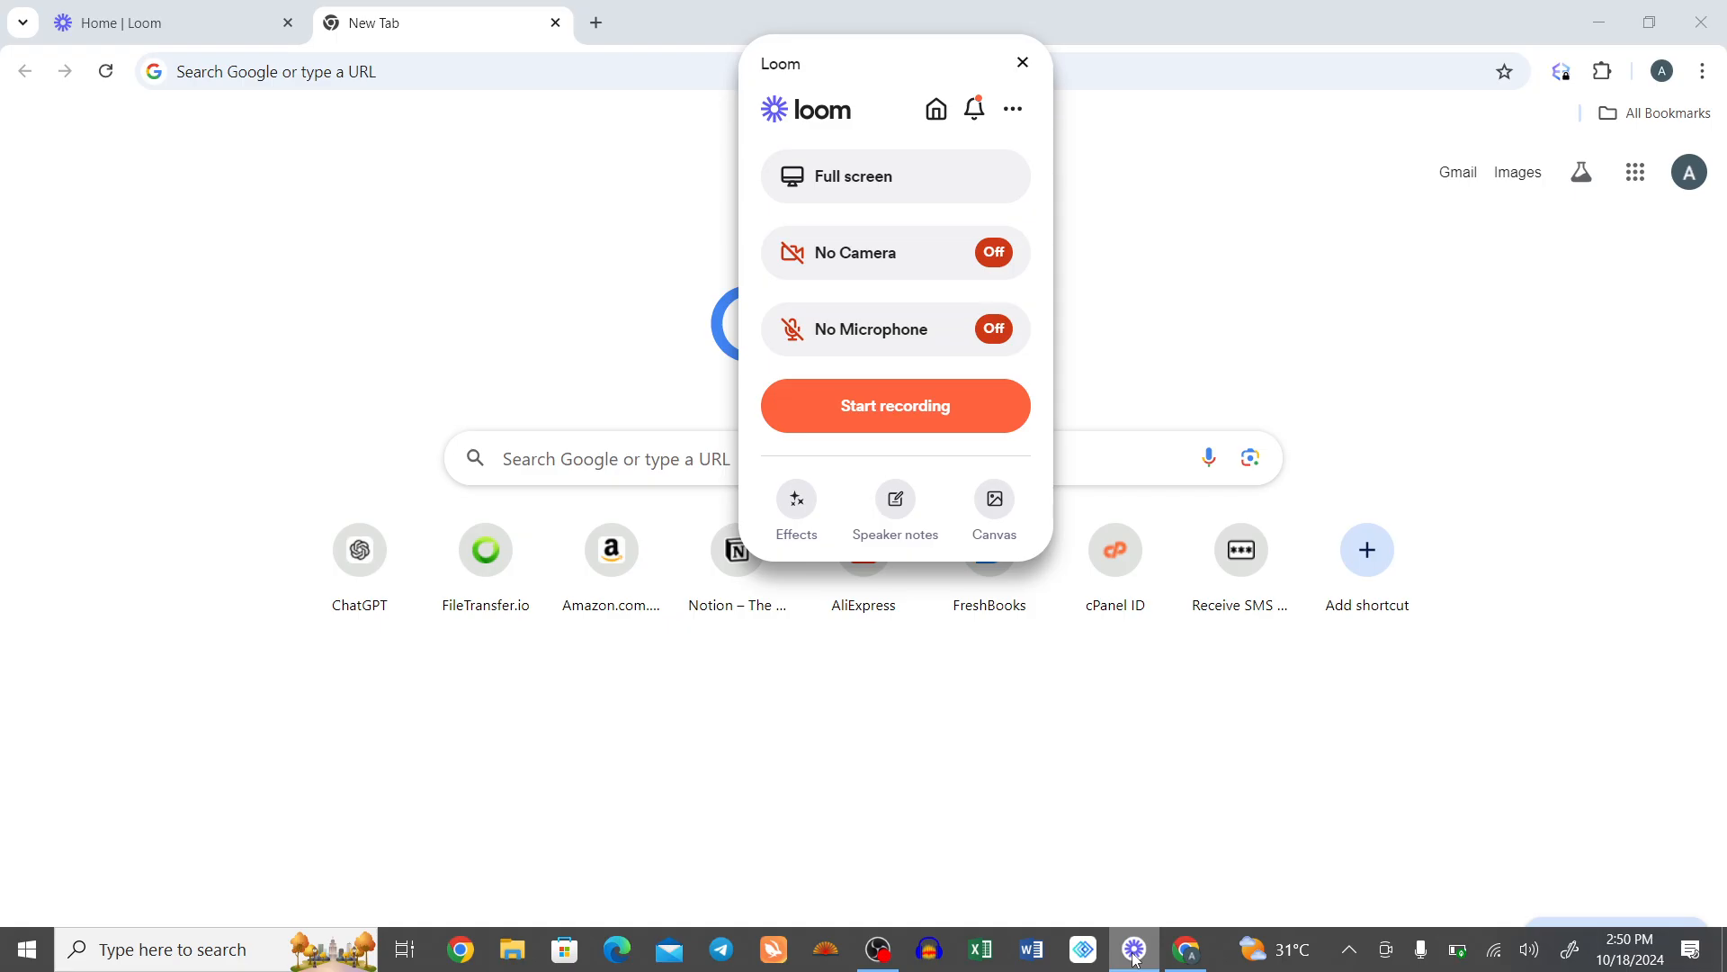
pyautogui.moveTo(992, 608)
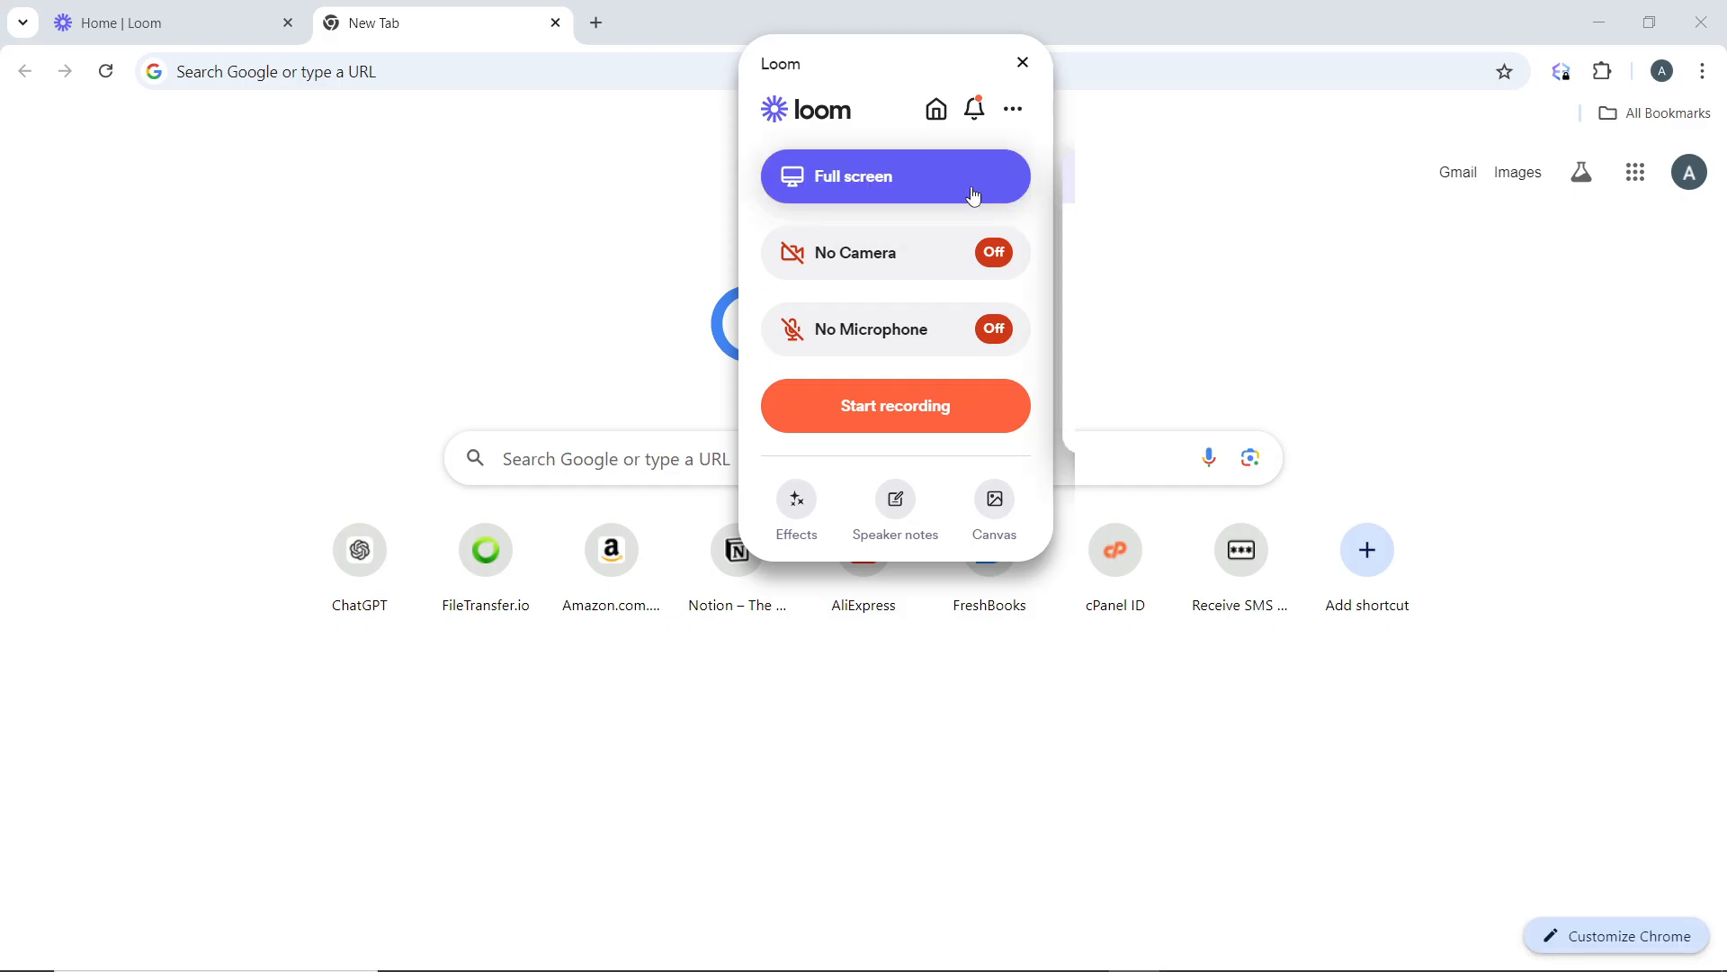
pyautogui.click(893, 177)
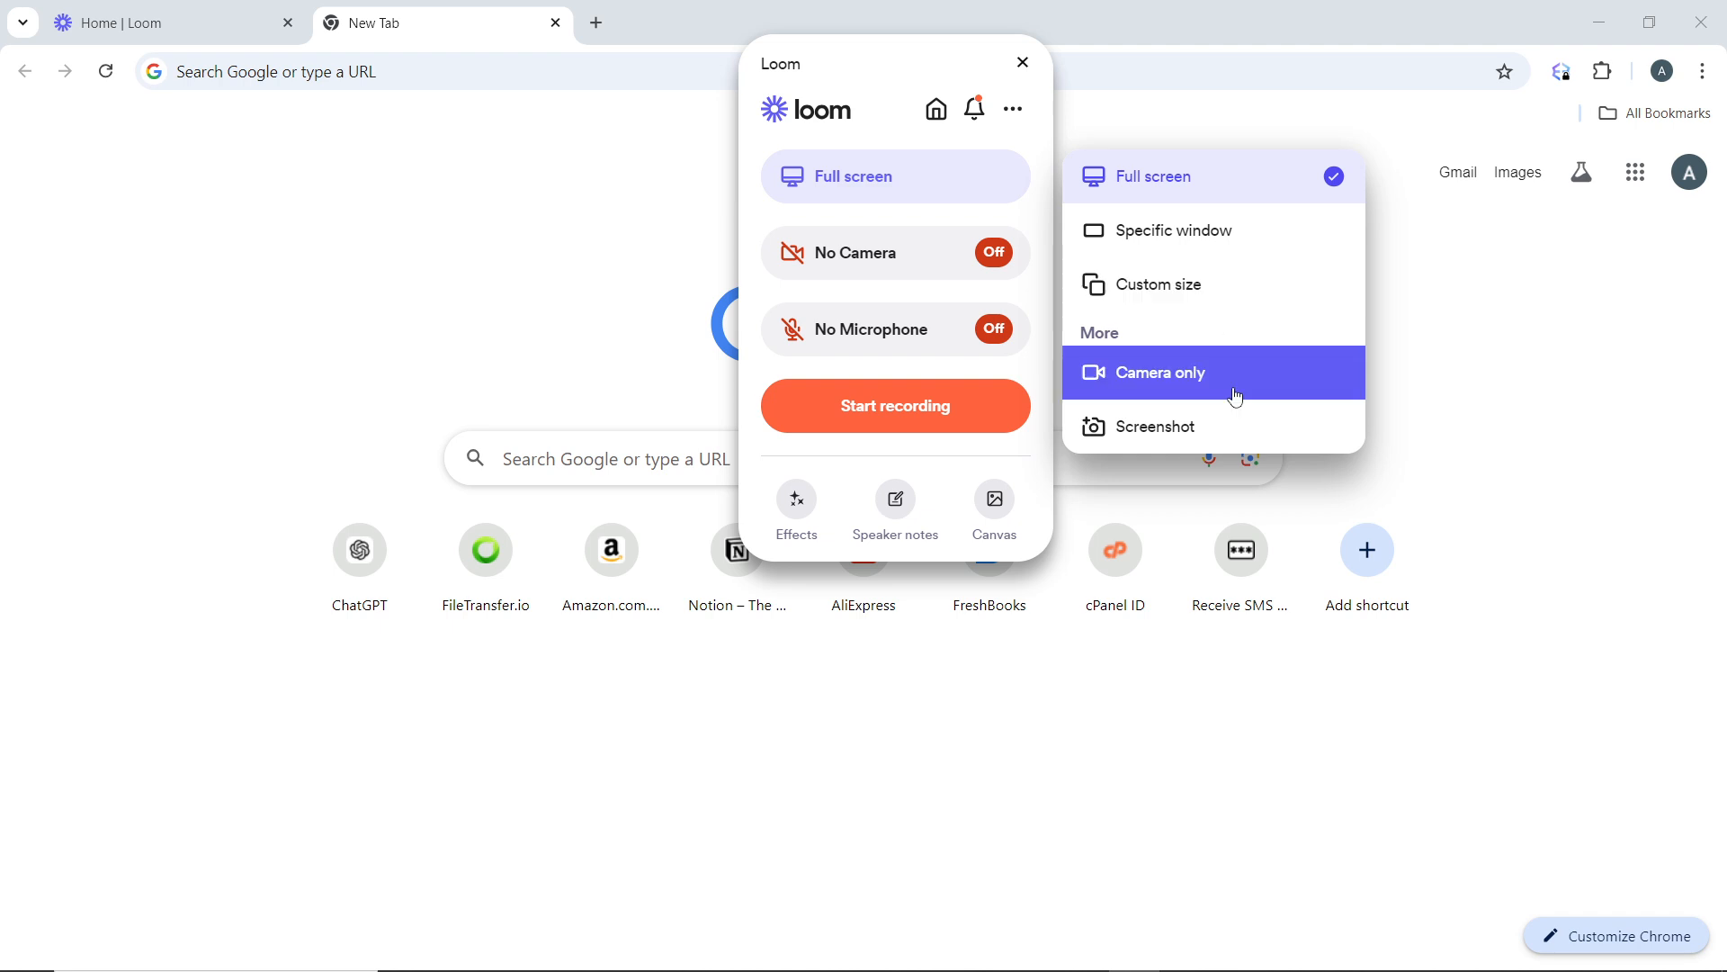
pyautogui.moveTo(1188, 425)
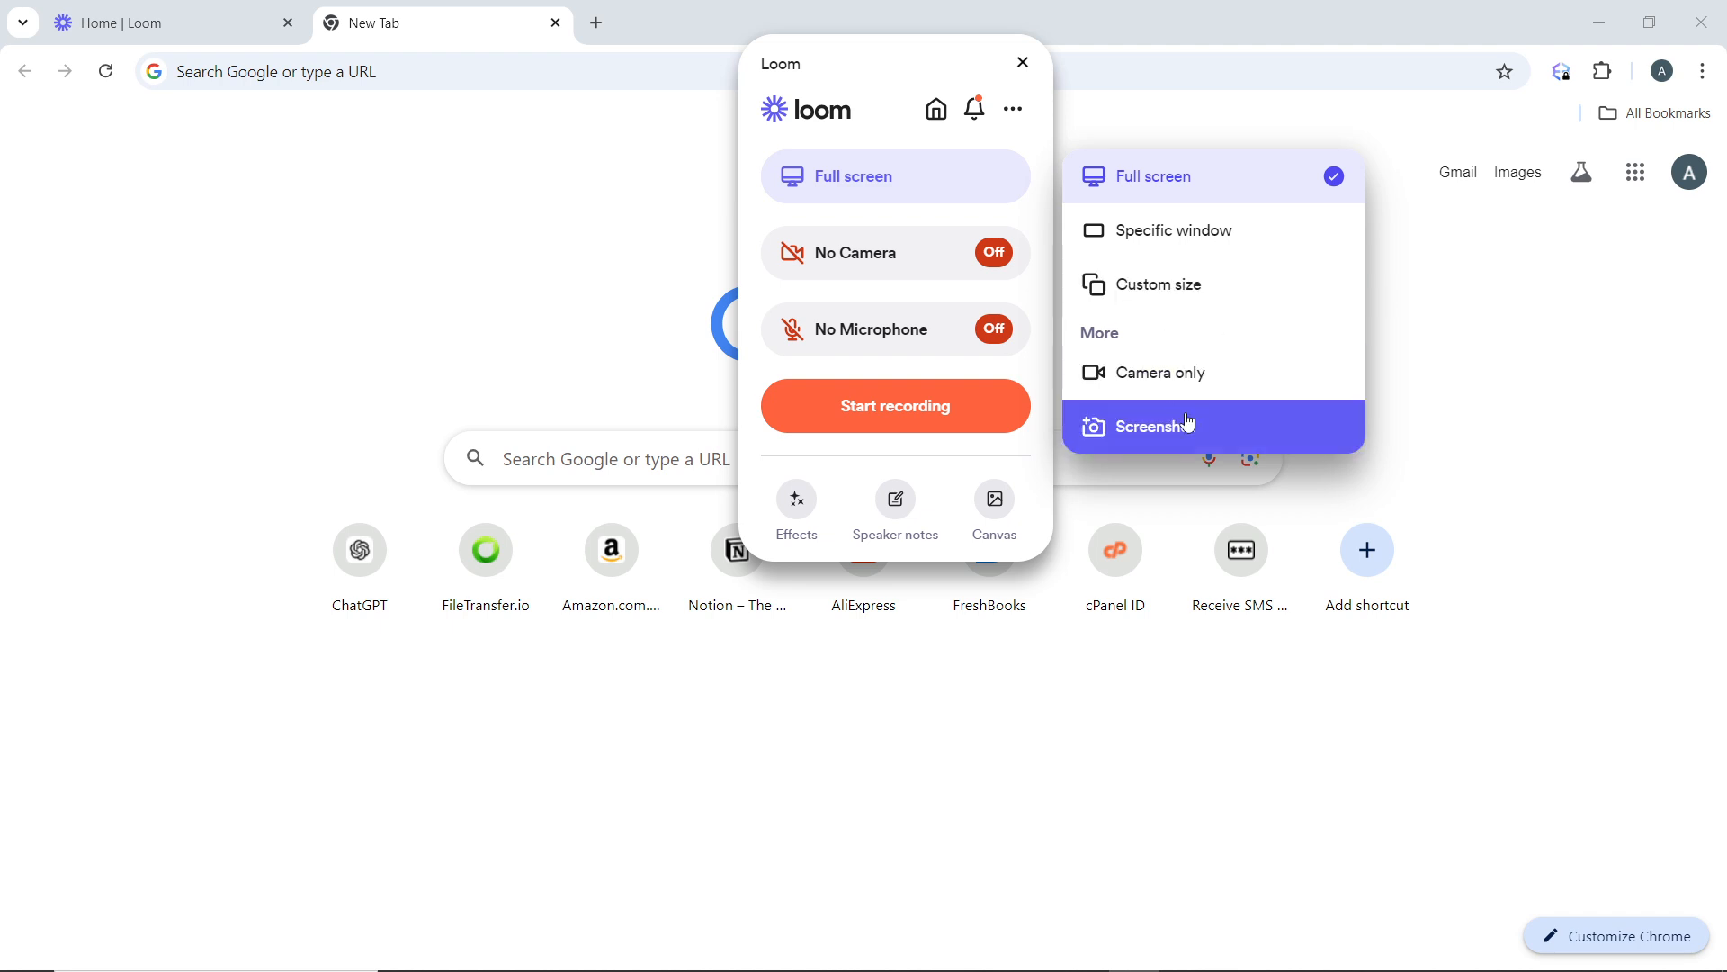
pyautogui.moveTo(893, 177)
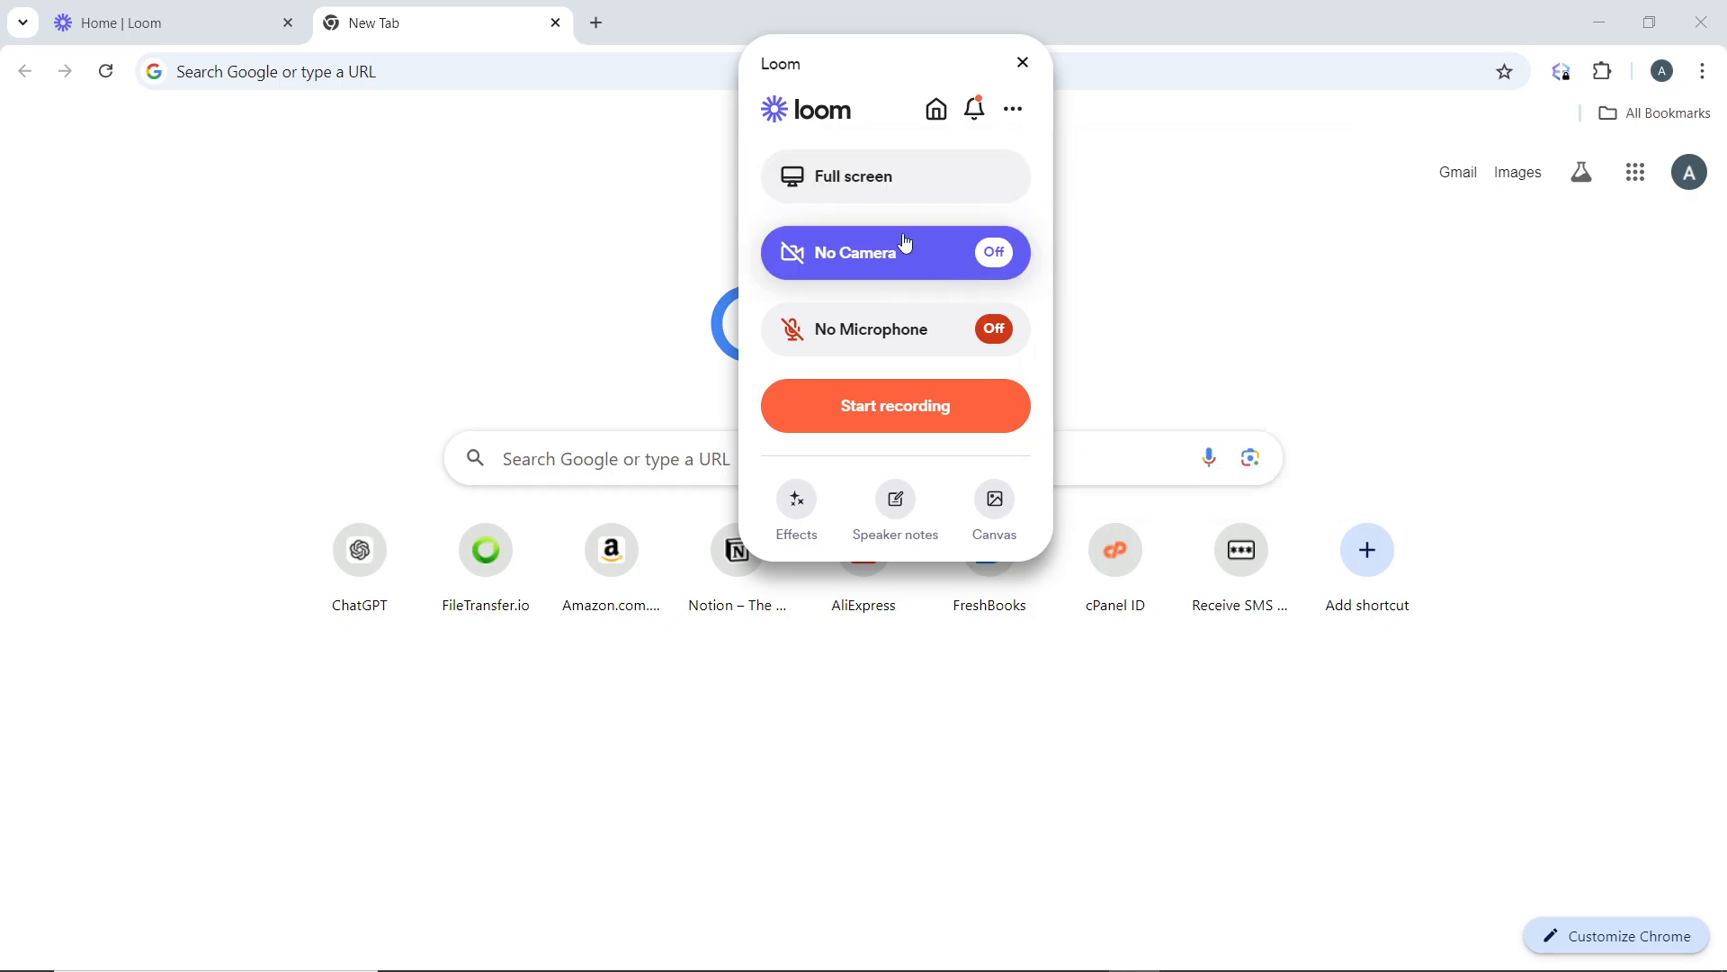
pyautogui.moveTo(909, 275)
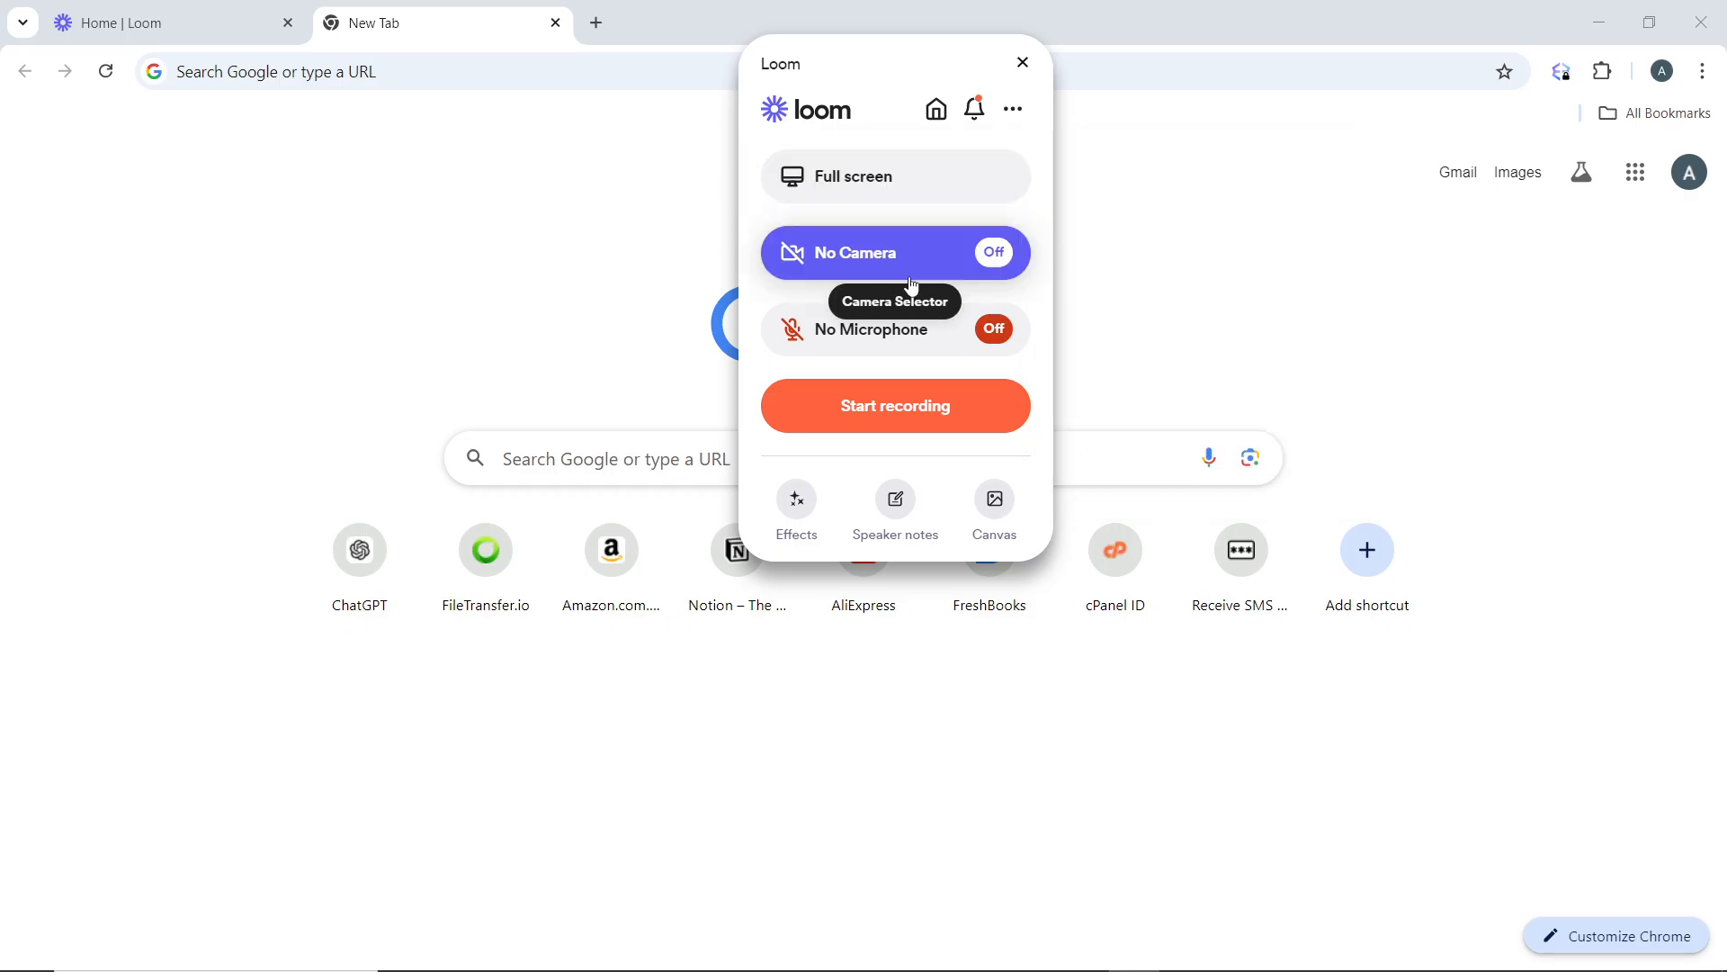
pyautogui.moveTo(894, 328)
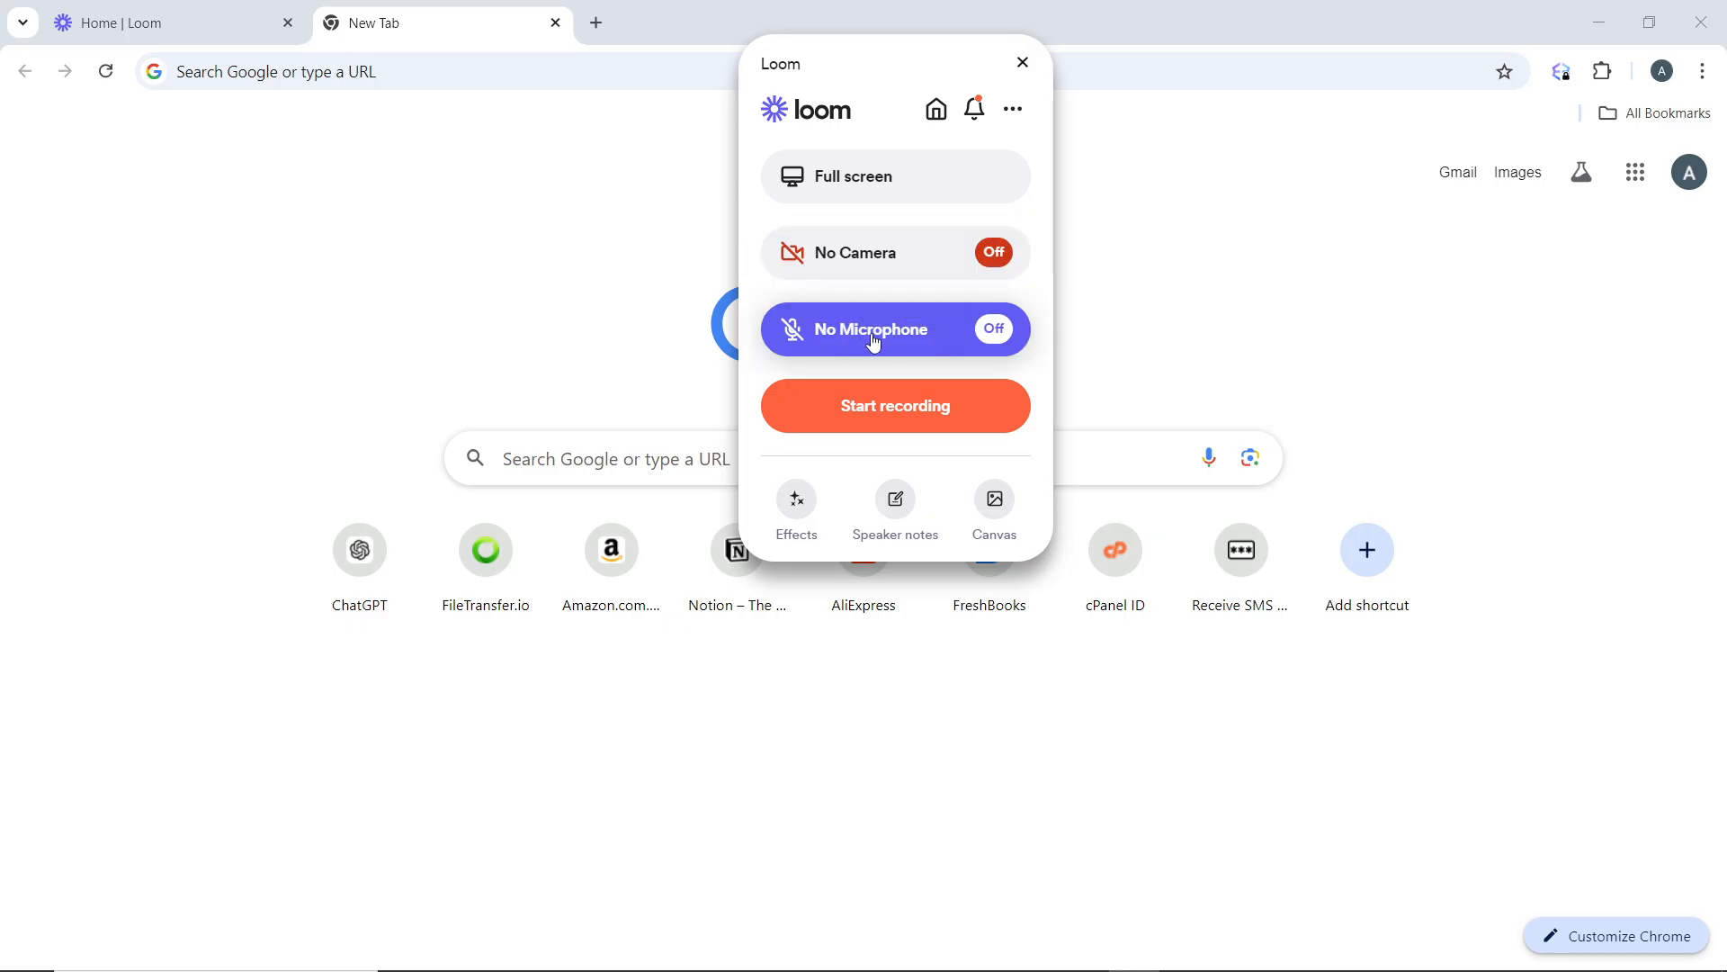
pyautogui.moveTo(870, 334)
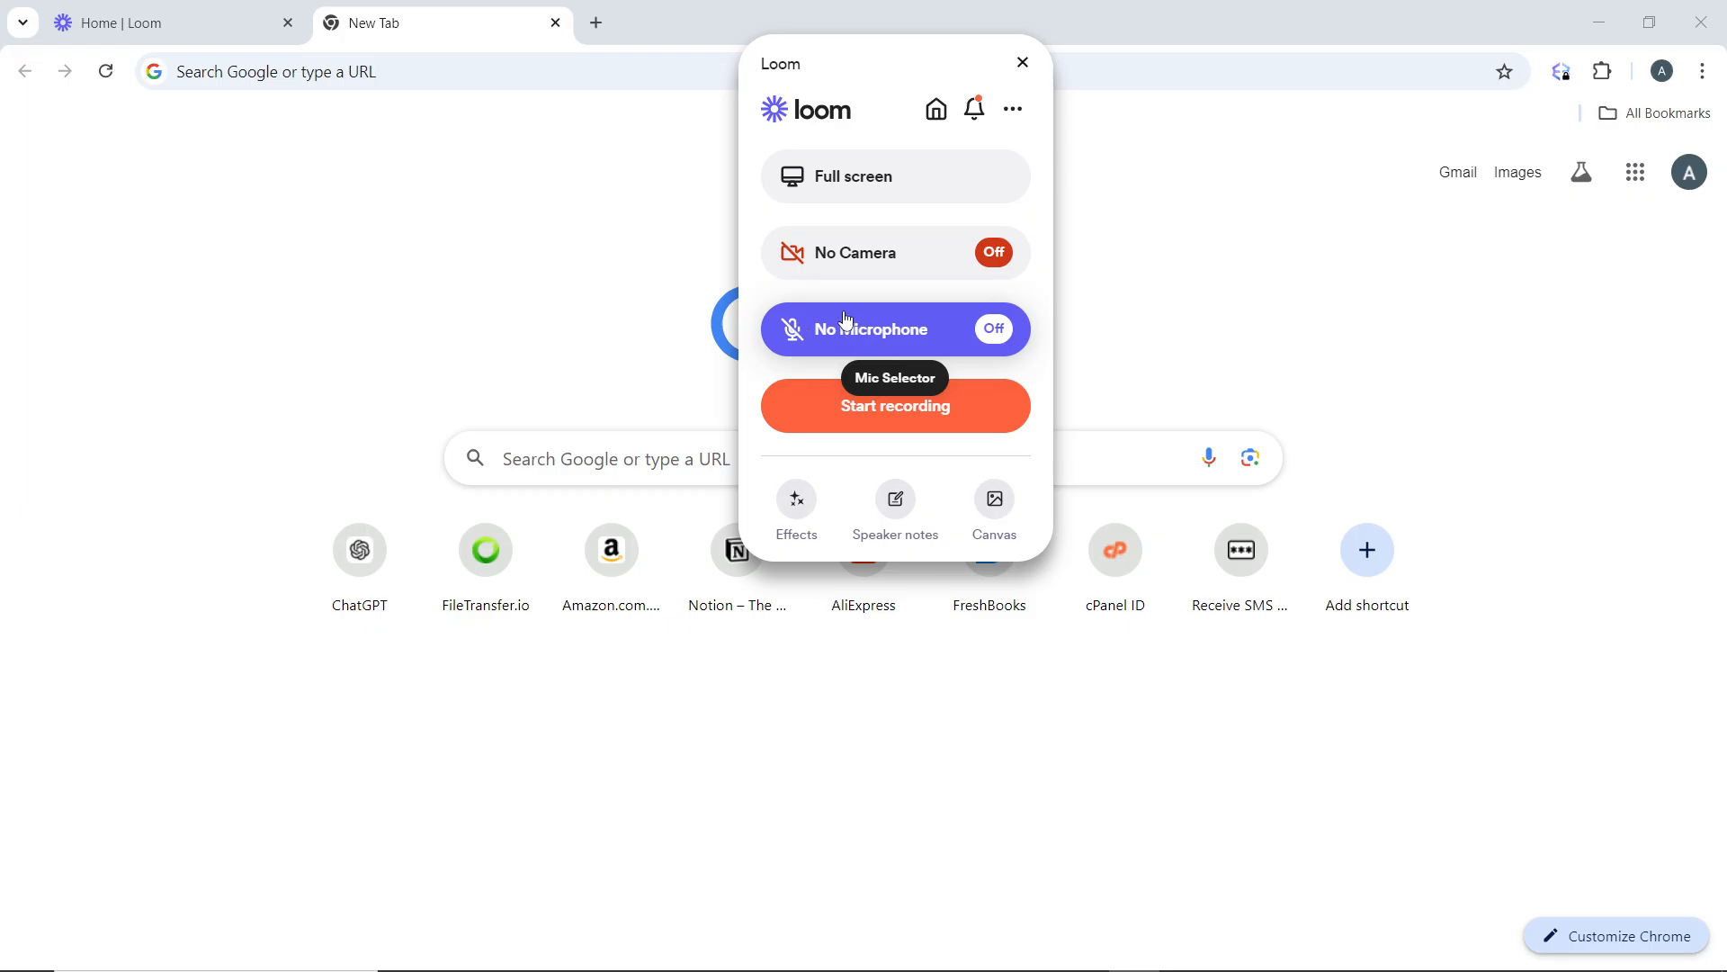
# Show the microphone dropdown listing front-panel mic, Realtek microphone and stereo mix.
pyautogui.click(894, 329)
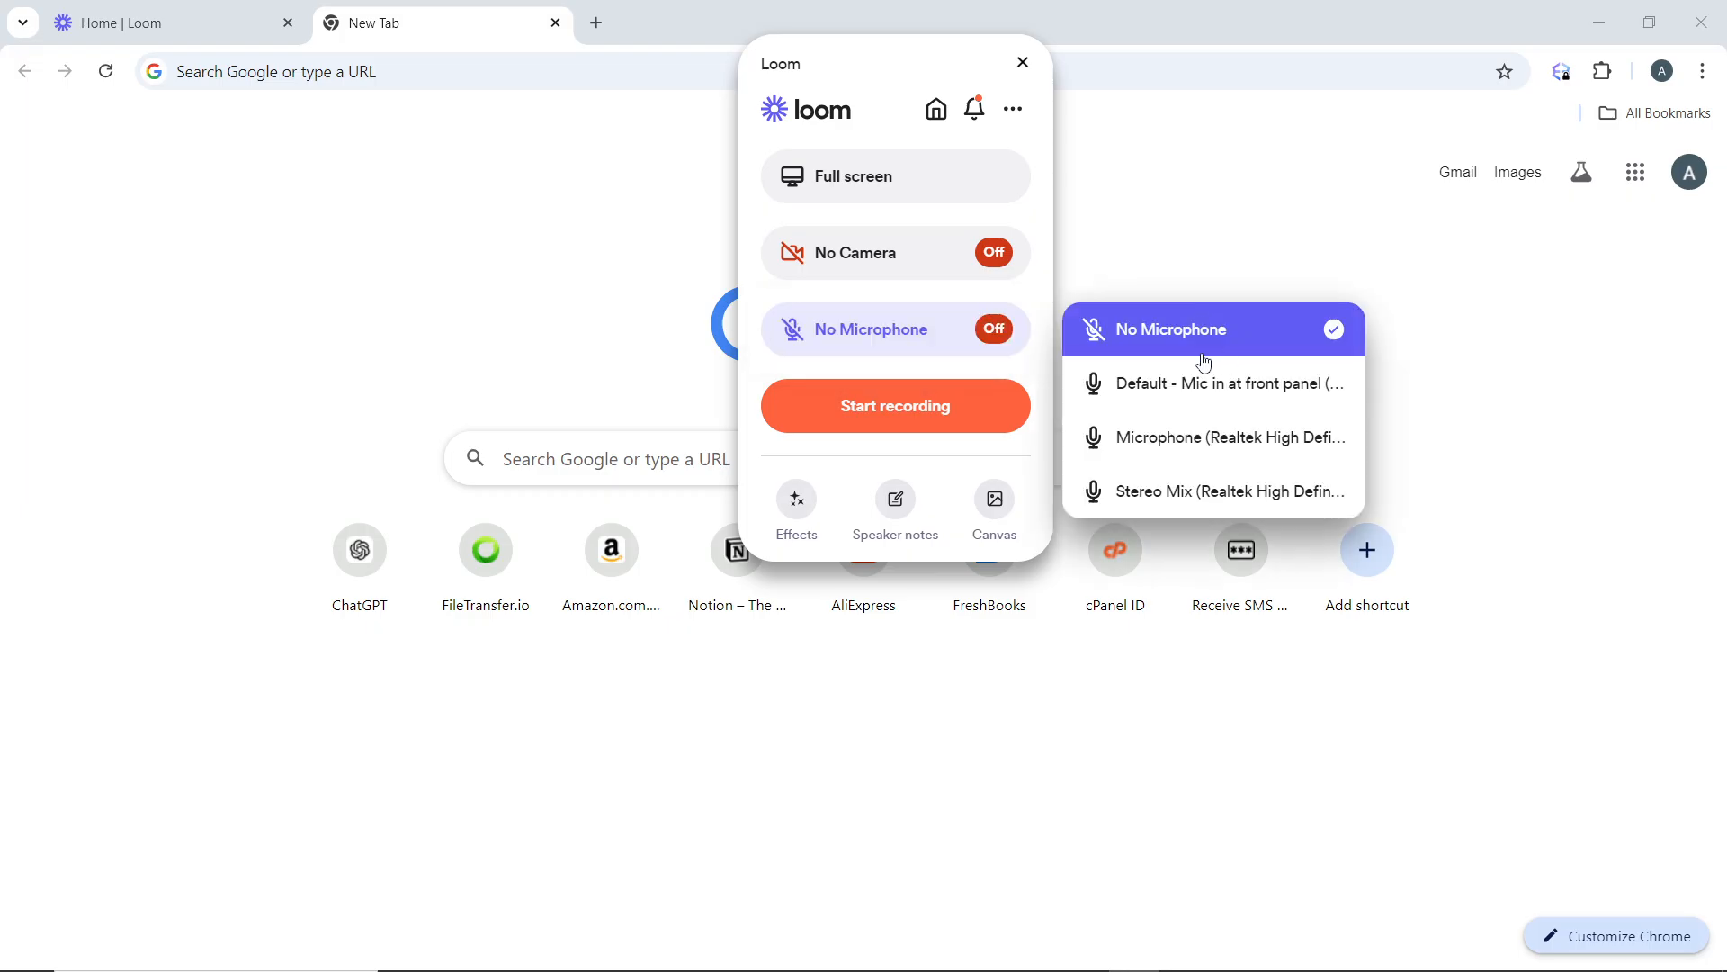
pyautogui.moveTo(1212, 383)
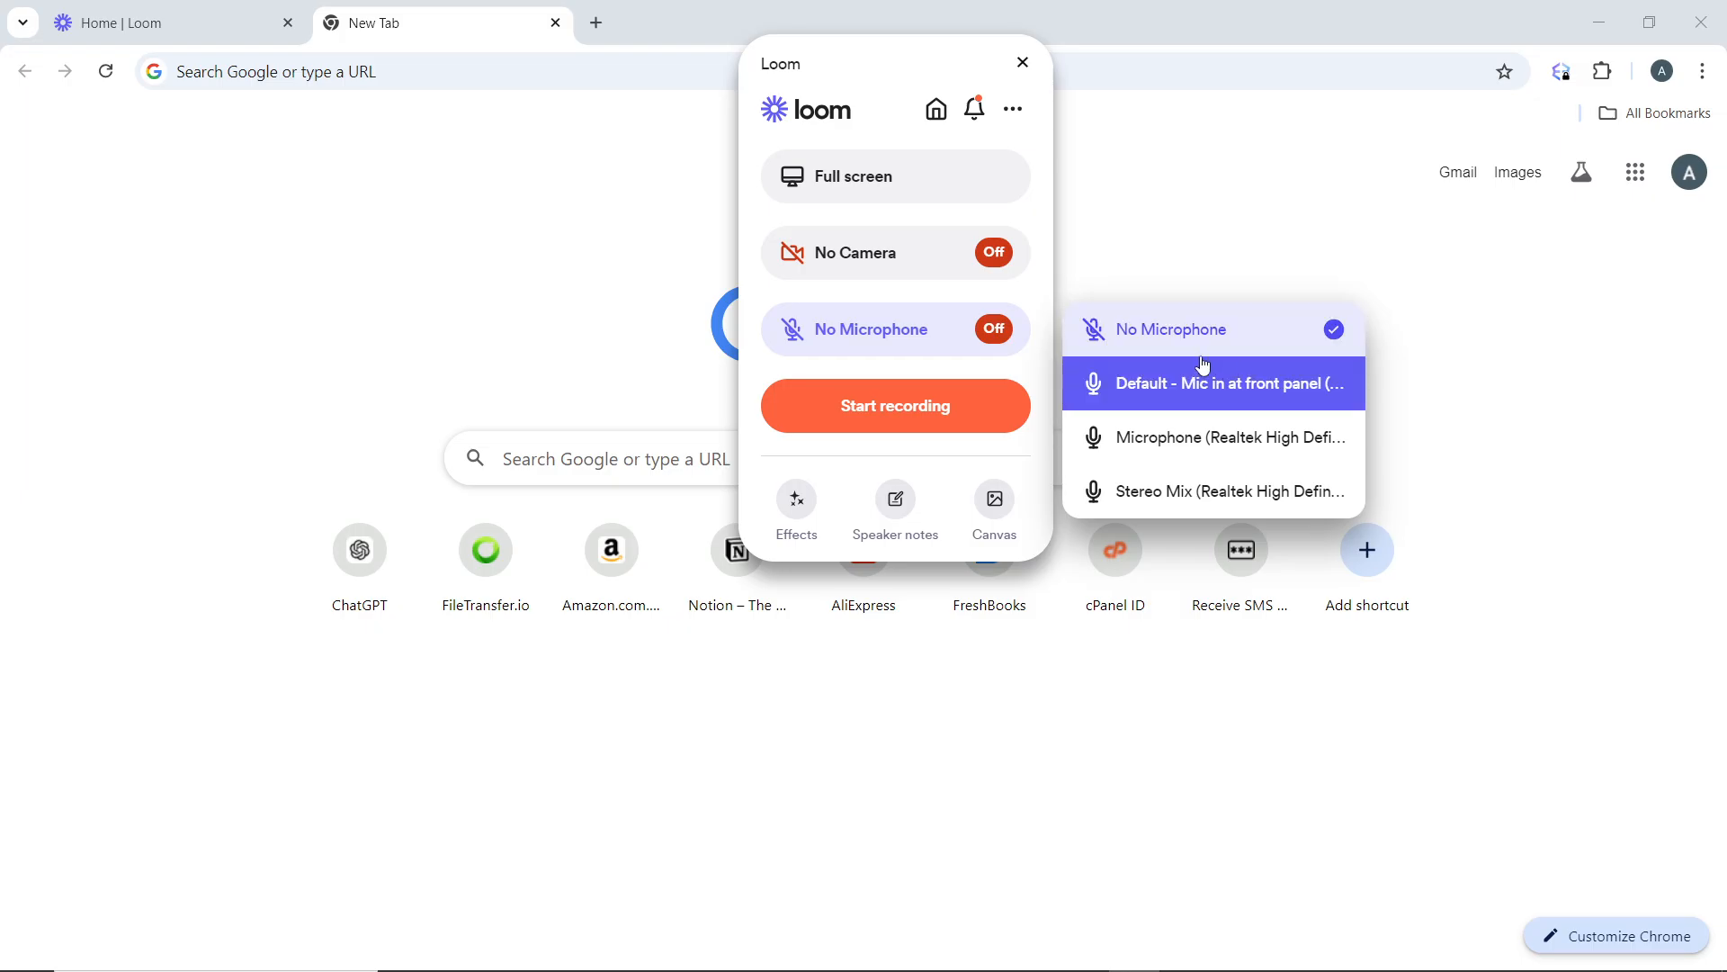
pyautogui.moveTo(1206, 330)
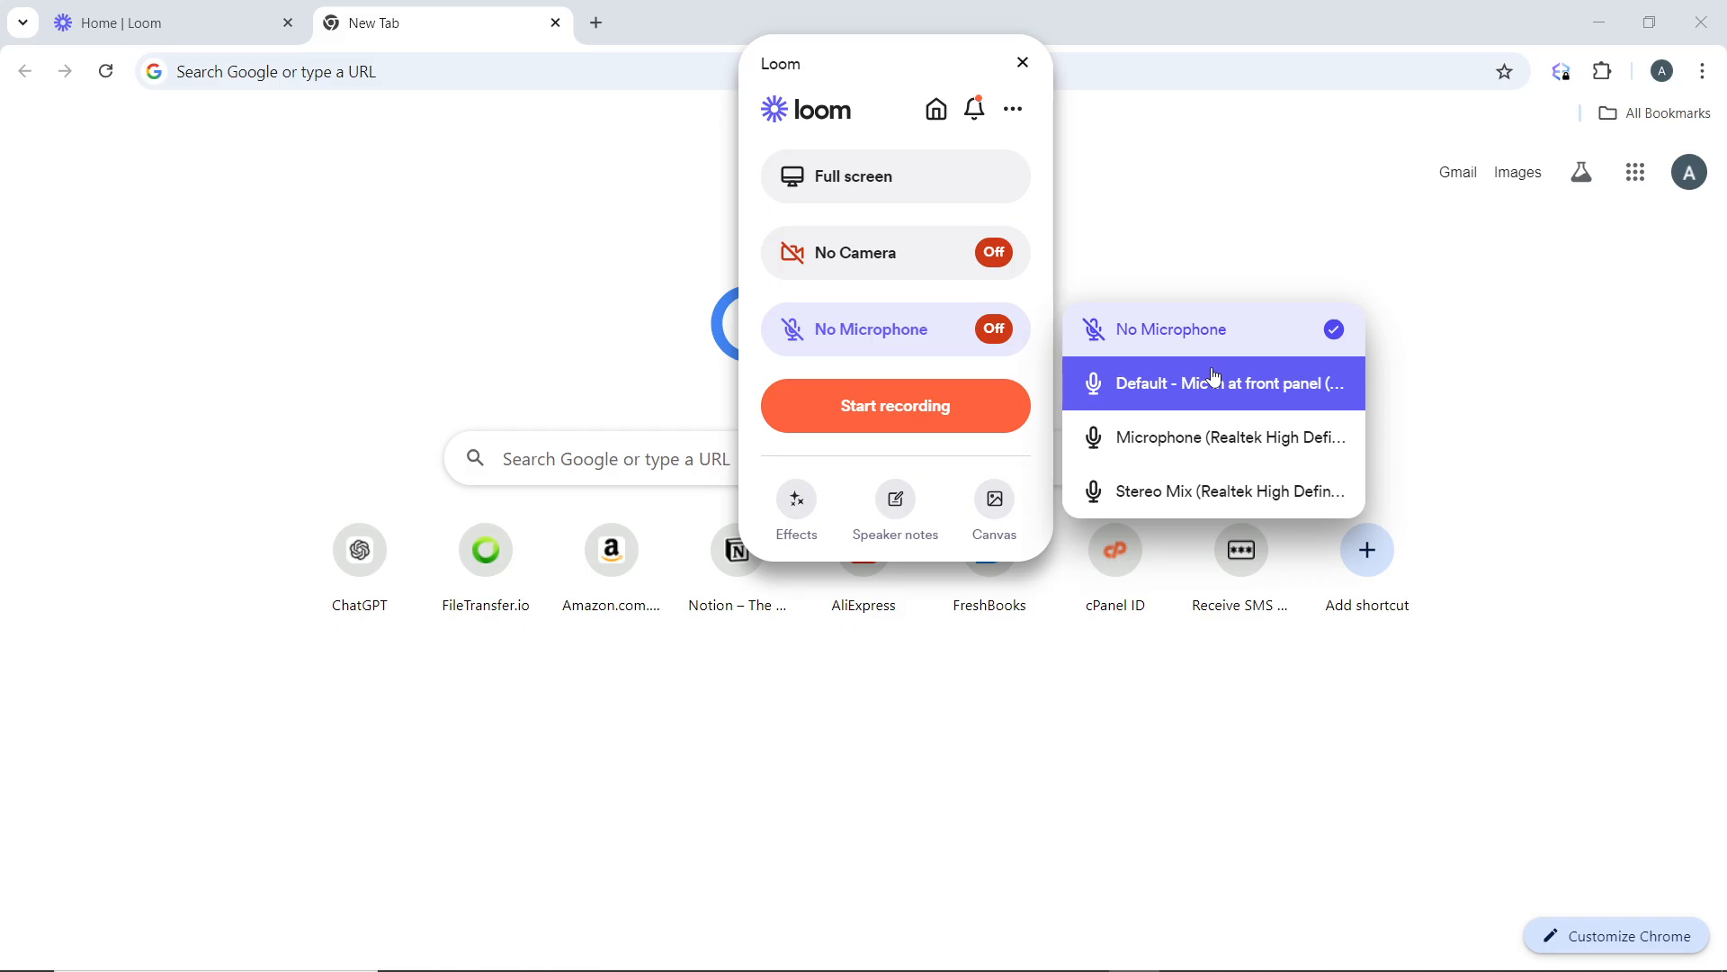
pyautogui.moveTo(1211, 329)
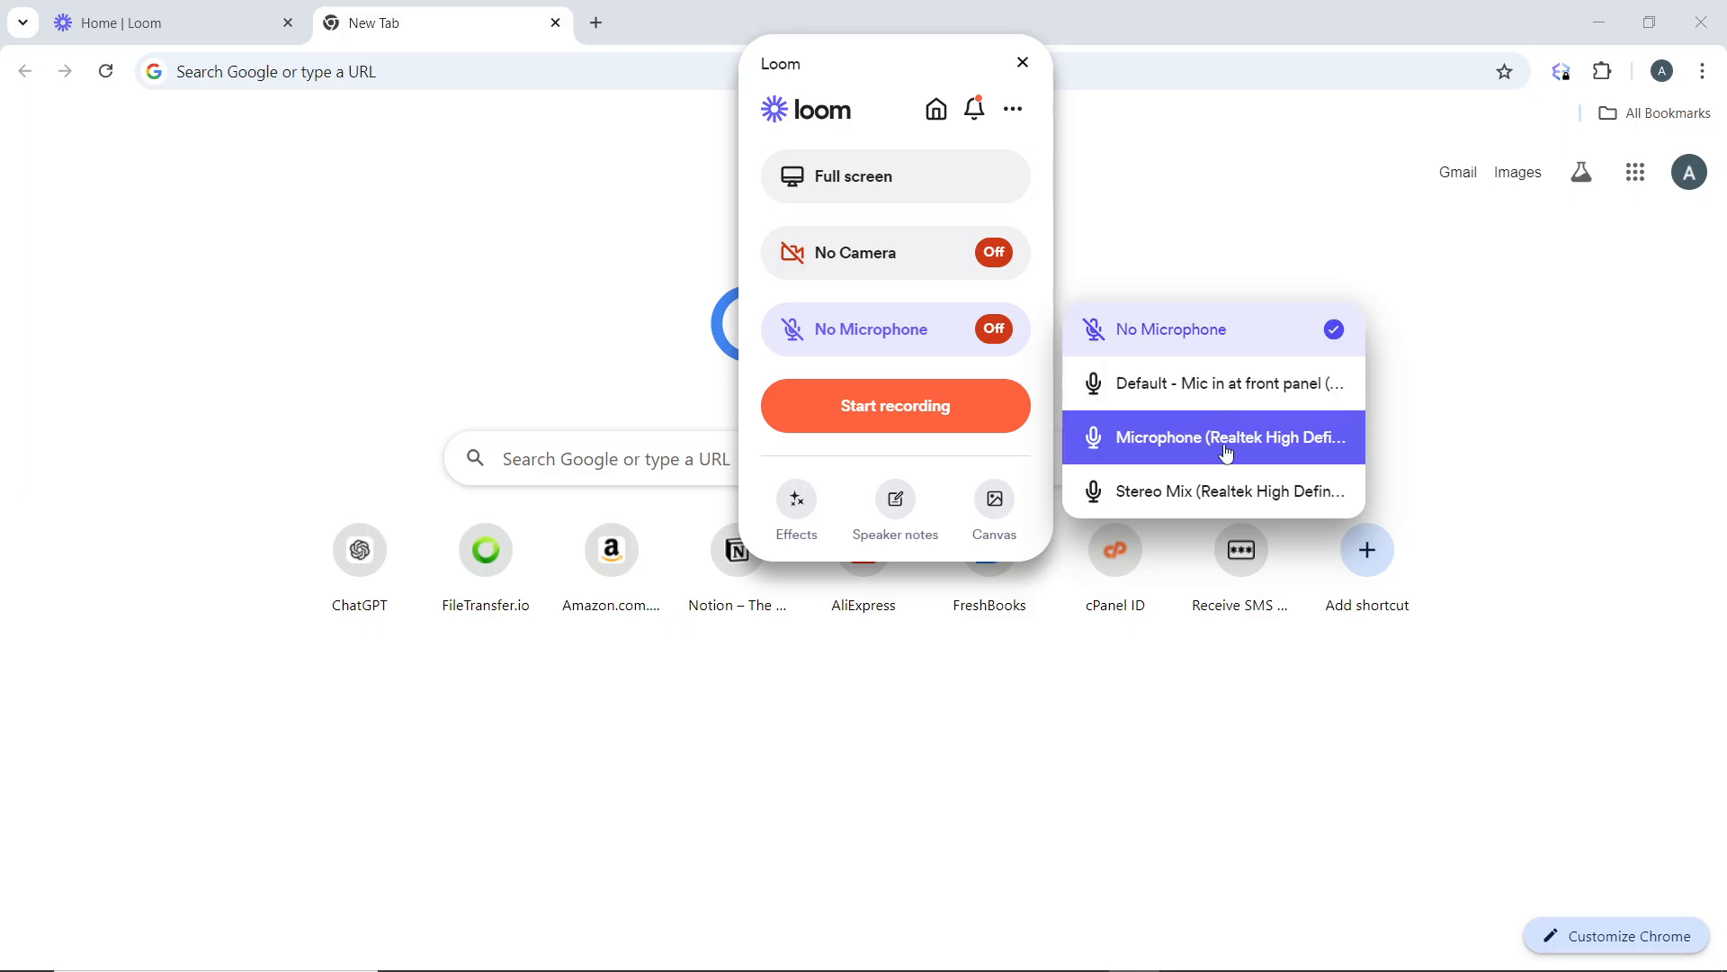
pyautogui.moveTo(1212, 384)
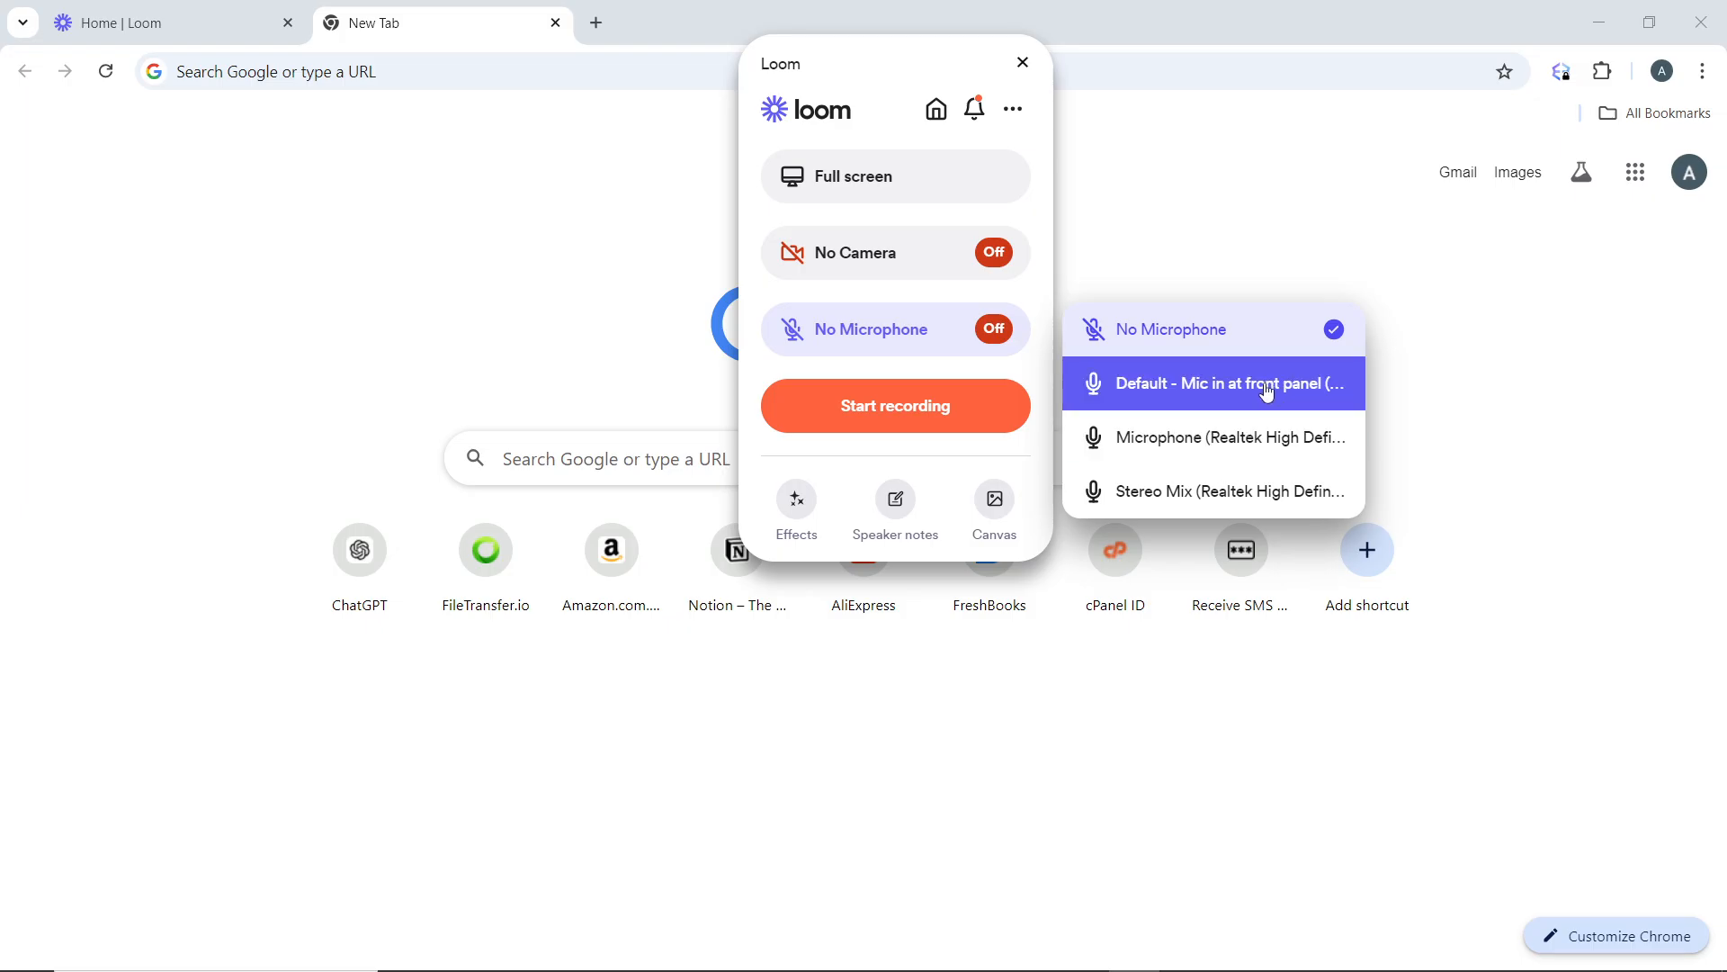
pyautogui.moveTo(1231, 391)
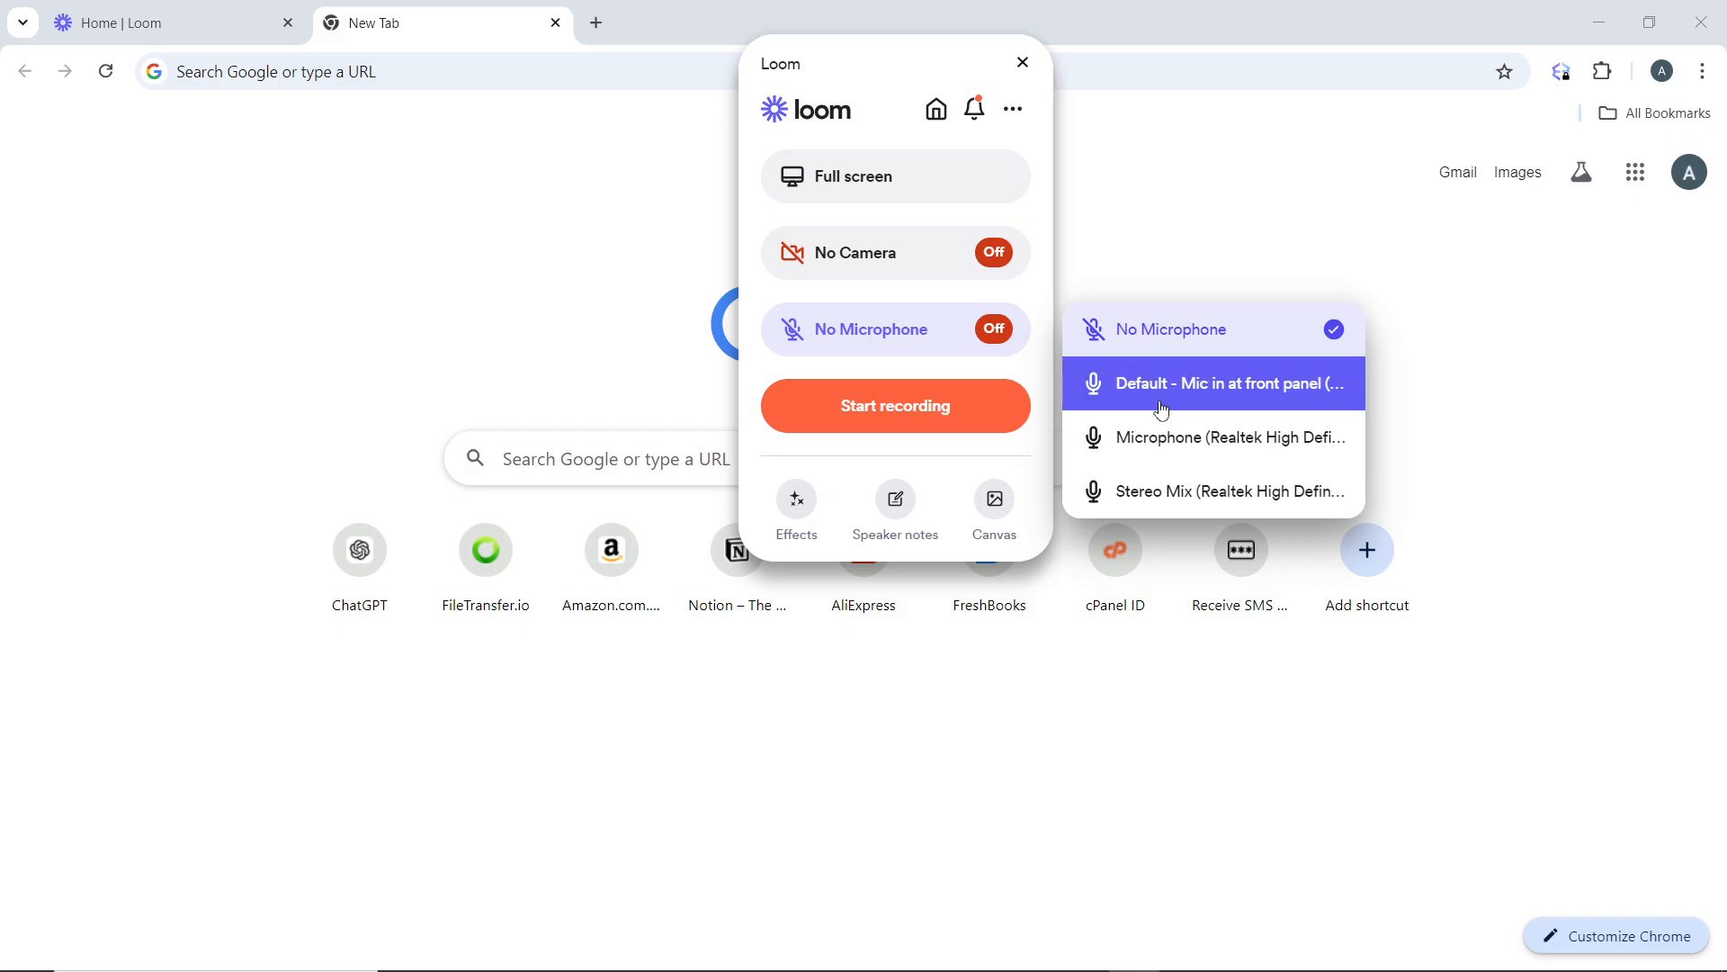
pyautogui.moveTo(1212, 437)
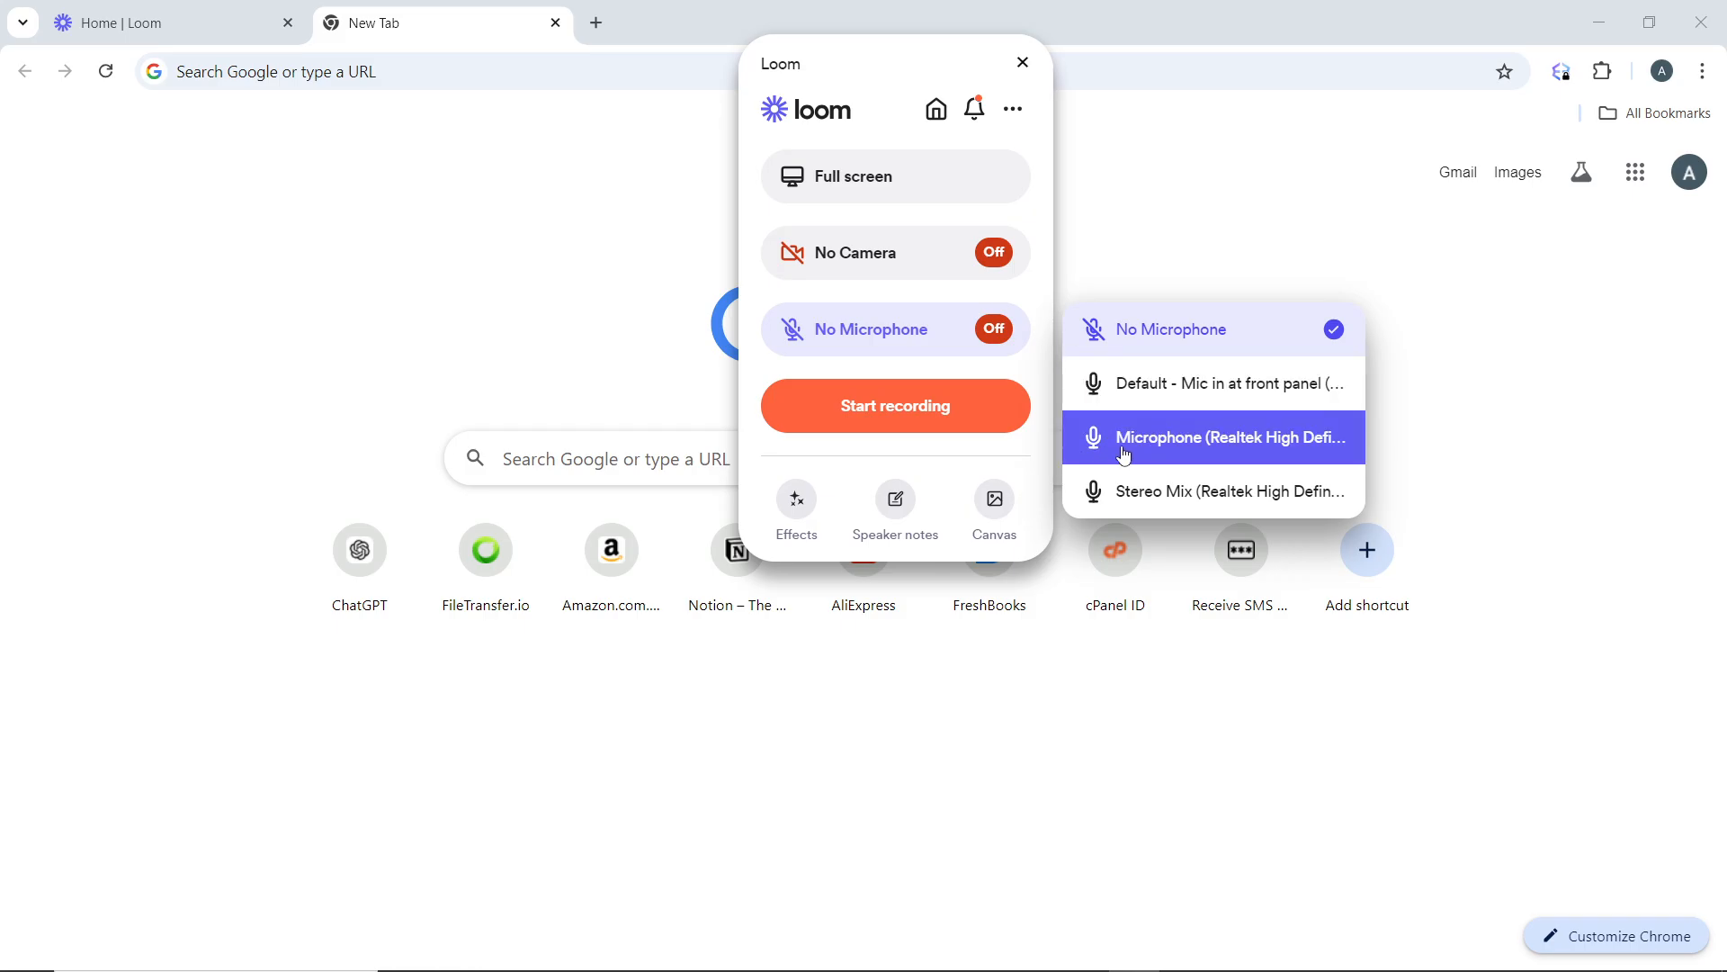
pyautogui.moveTo(1153, 490)
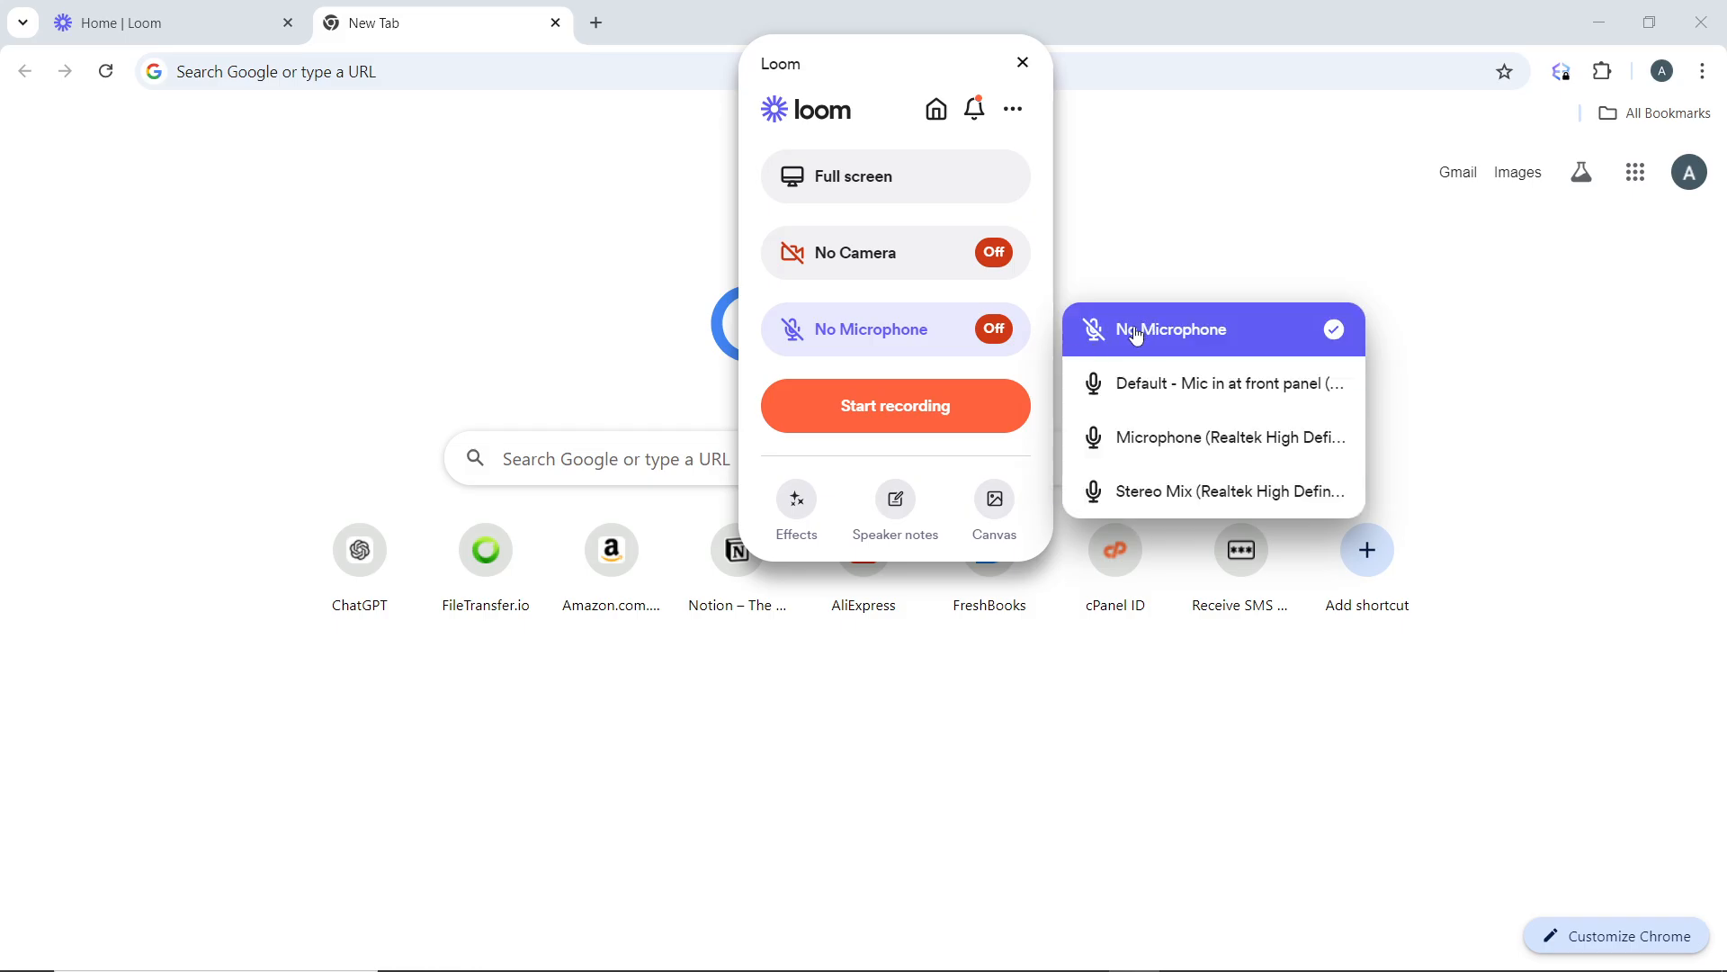
pyautogui.moveTo(1211, 383)
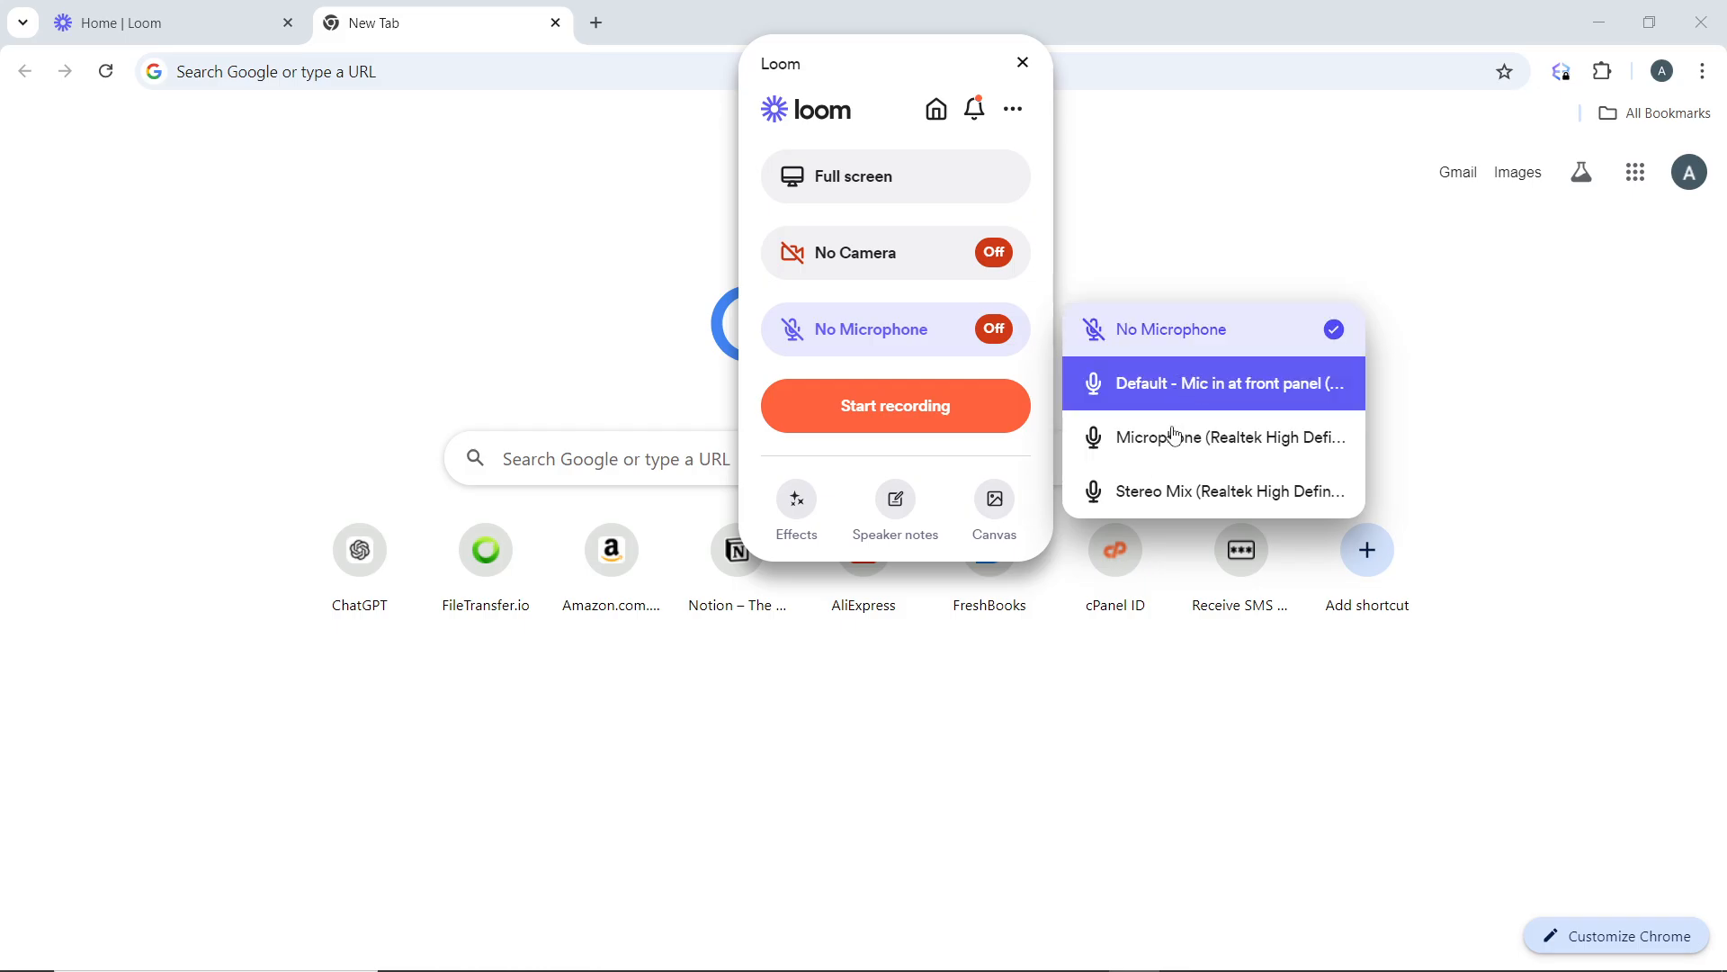
# Select the default front-panel microphone as the recording audio source.
pyautogui.click(1212, 383)
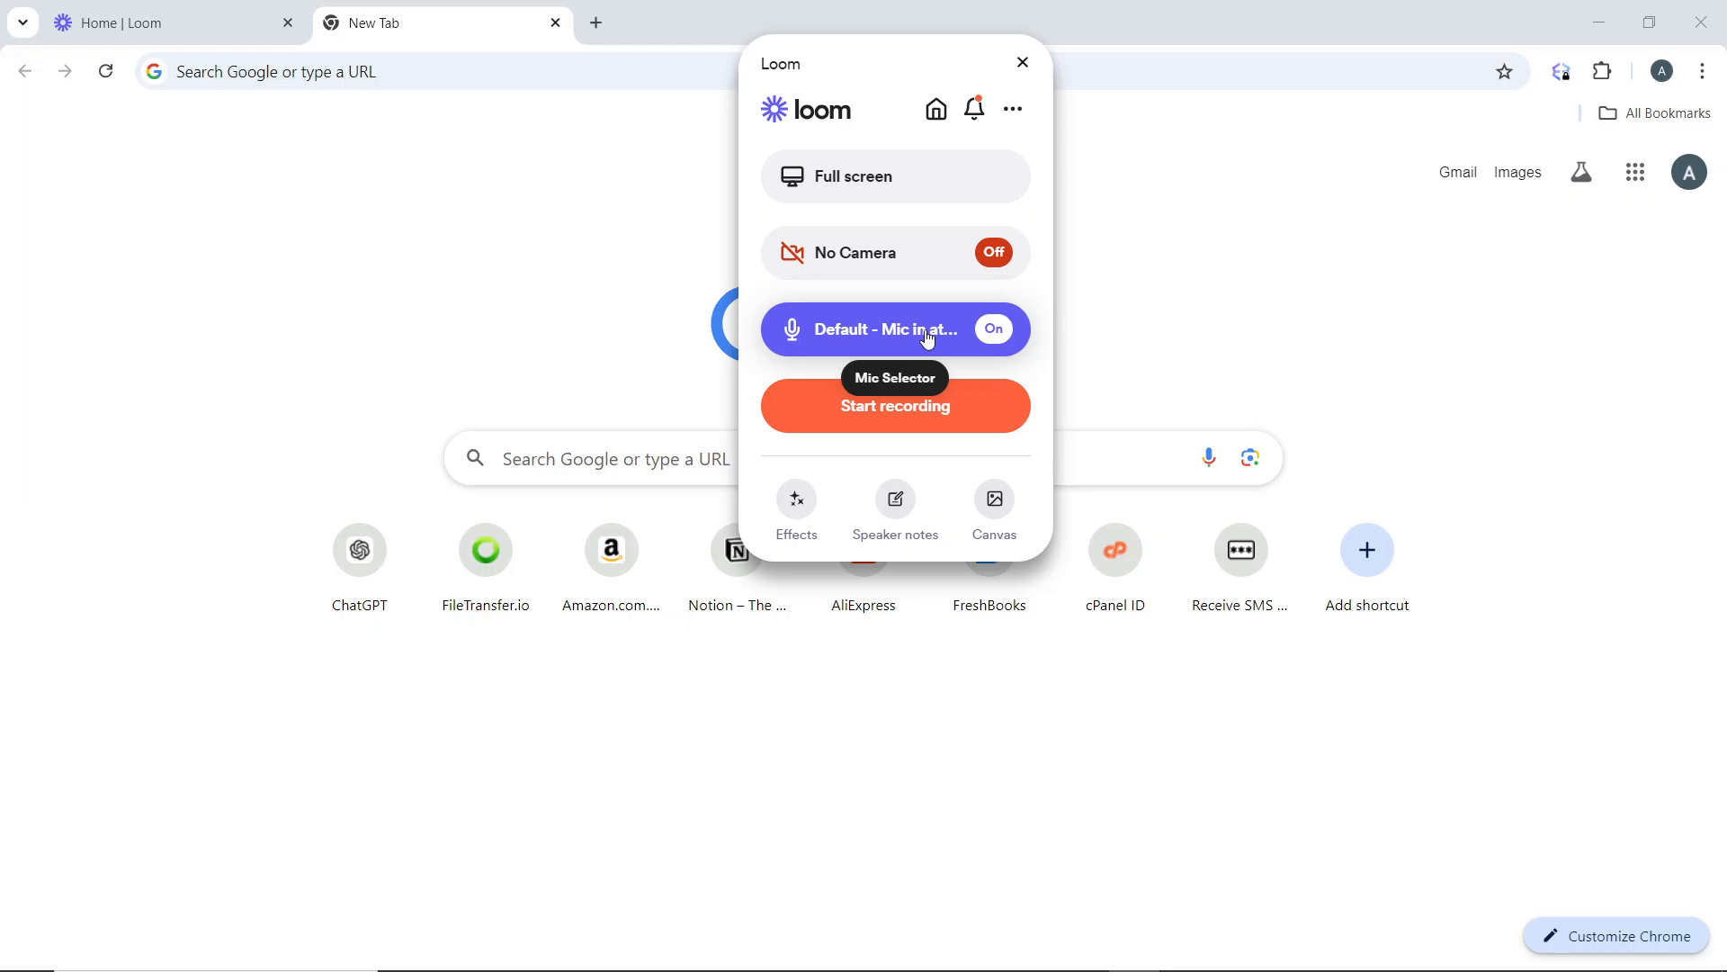
pyautogui.moveTo(1010, 108)
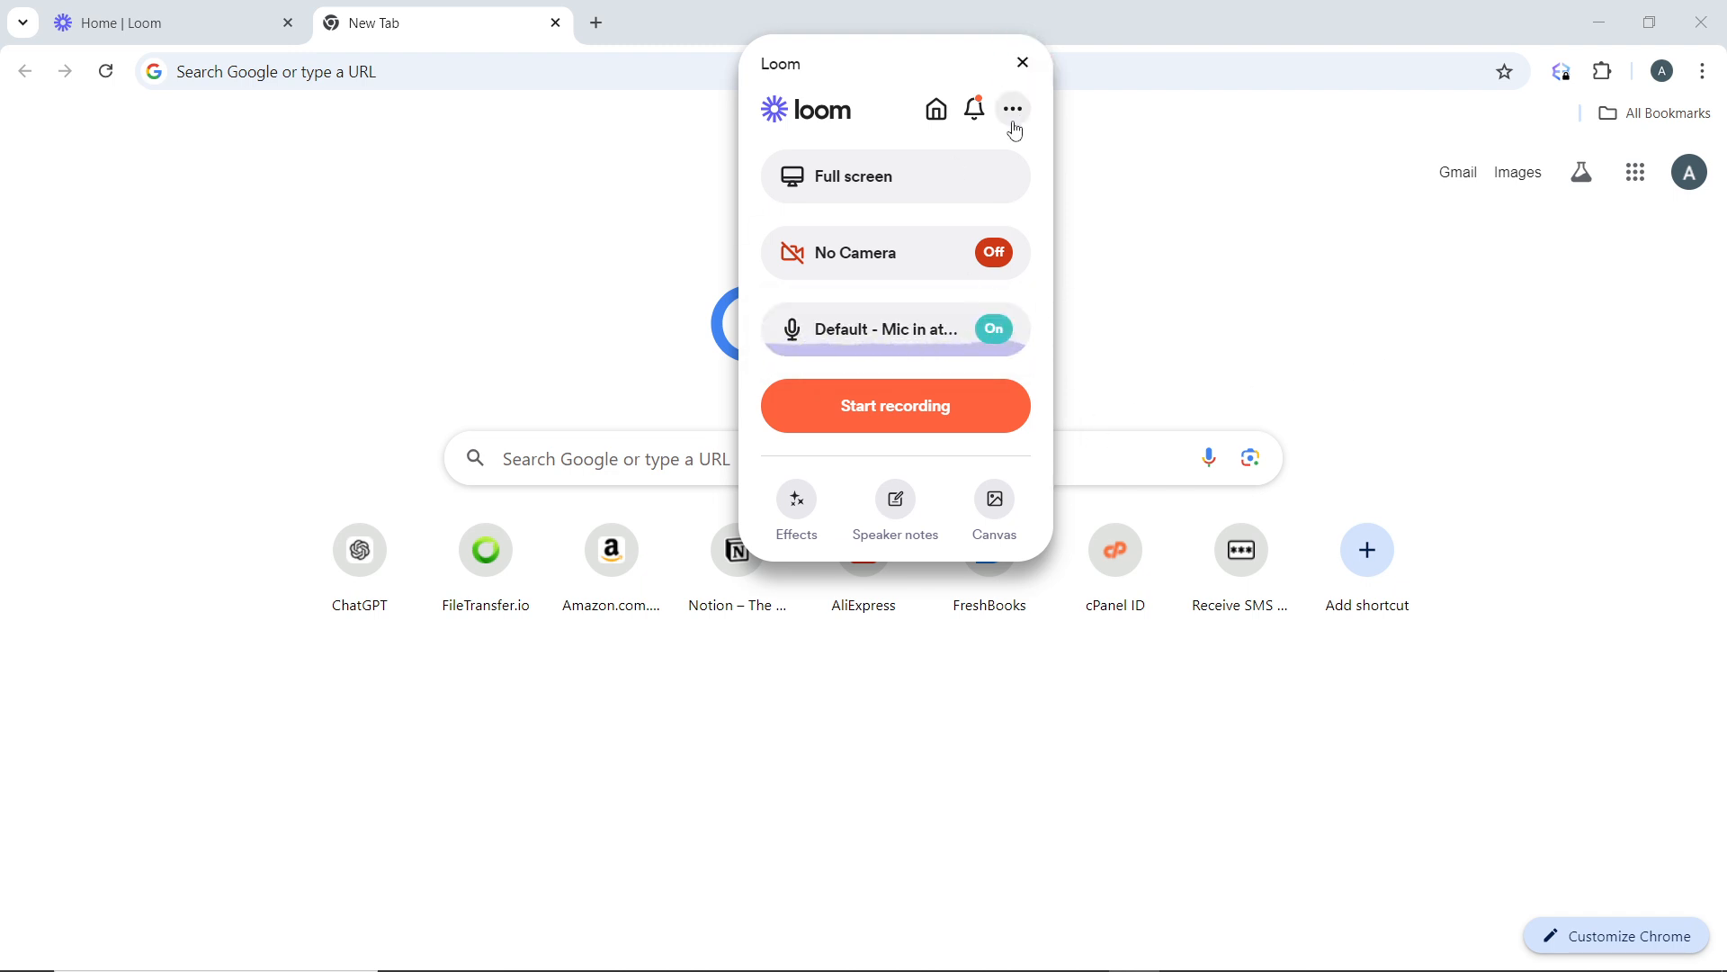
# Open the recorder Settings from the three-dot options menu.
pyautogui.click(1011, 108)
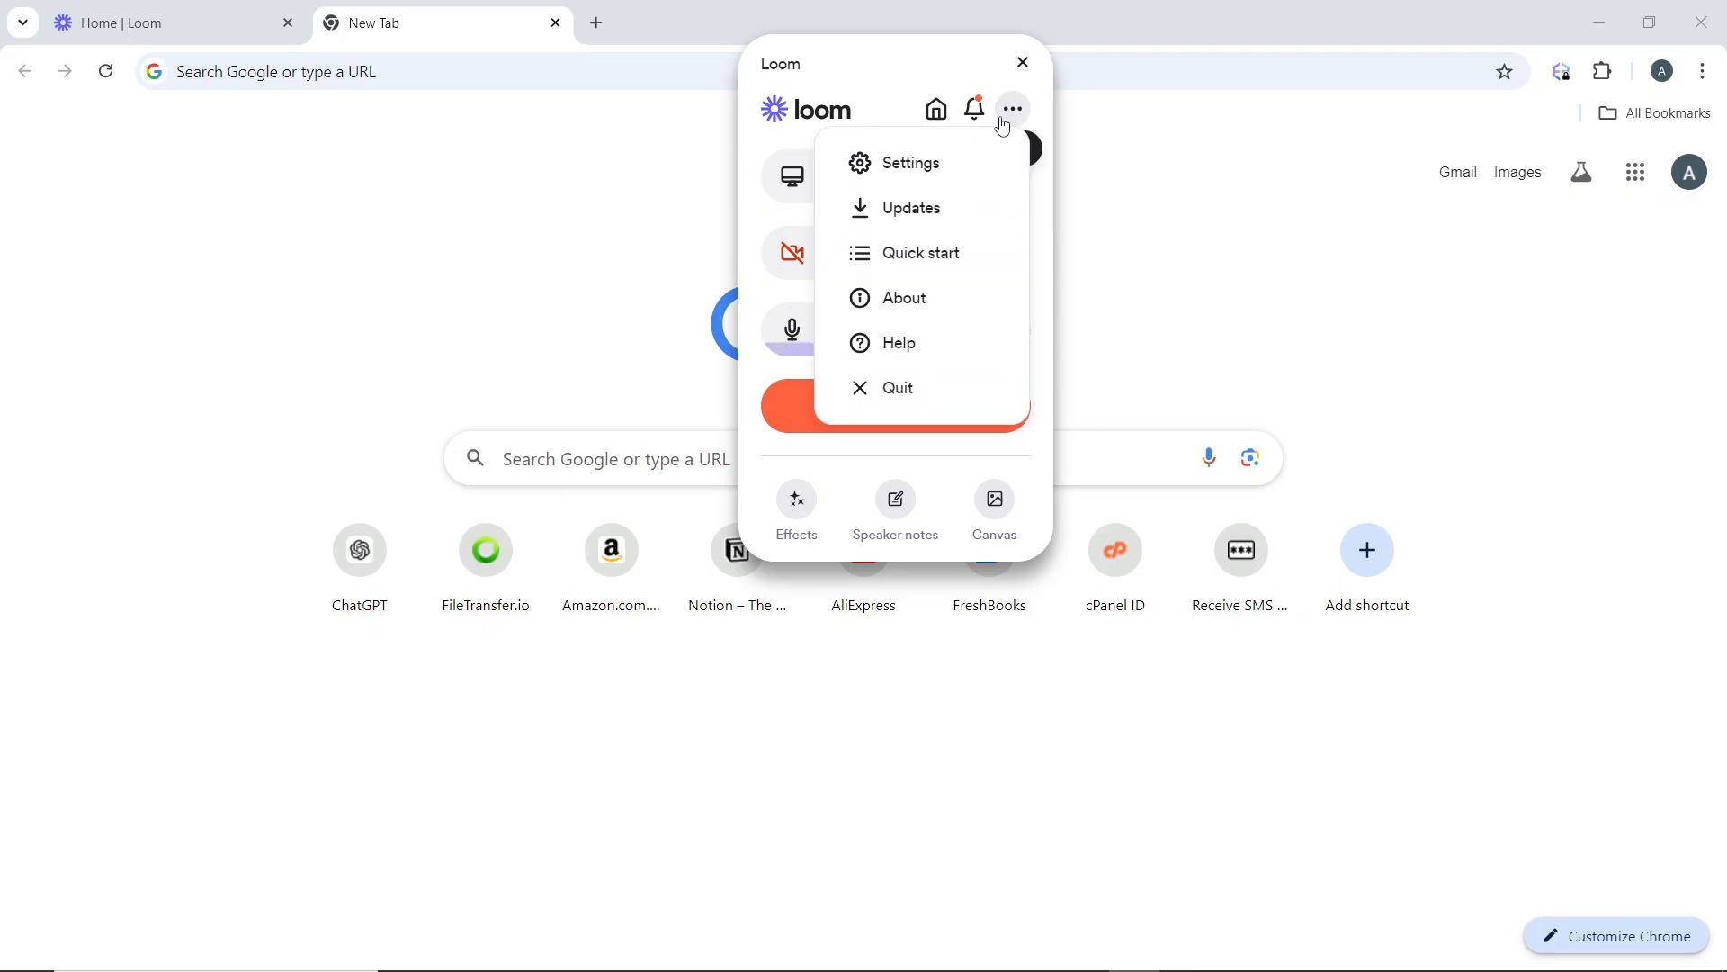
pyautogui.moveTo(937, 163)
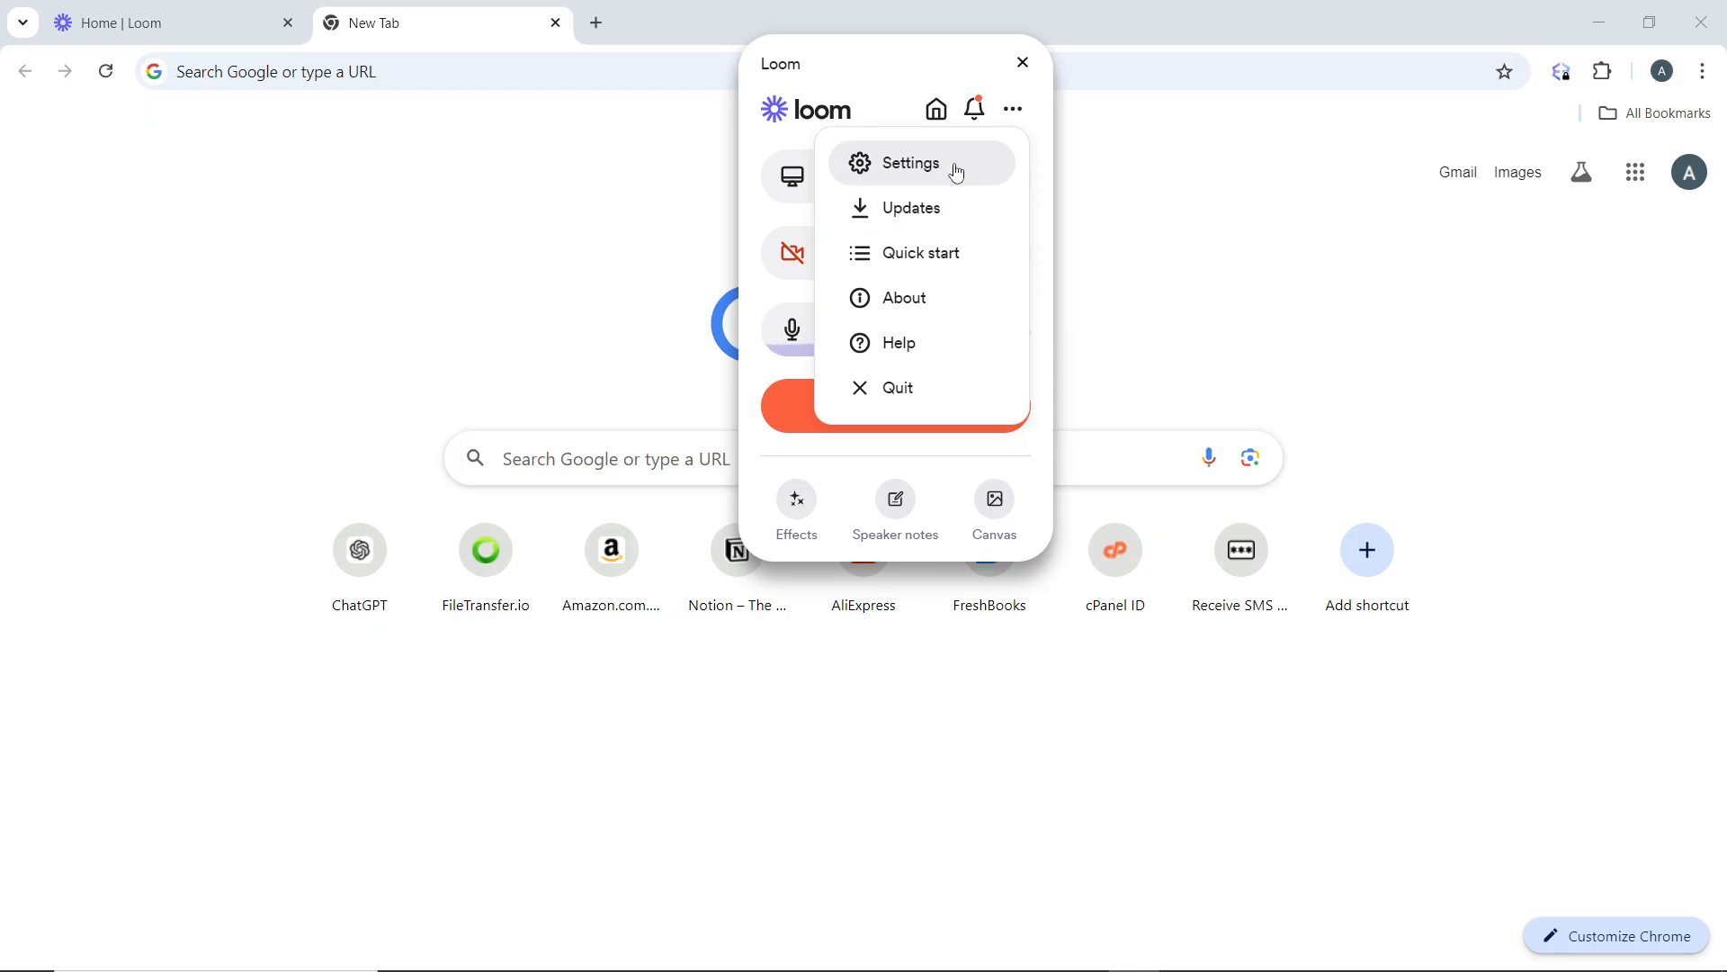
pyautogui.click(910, 163)
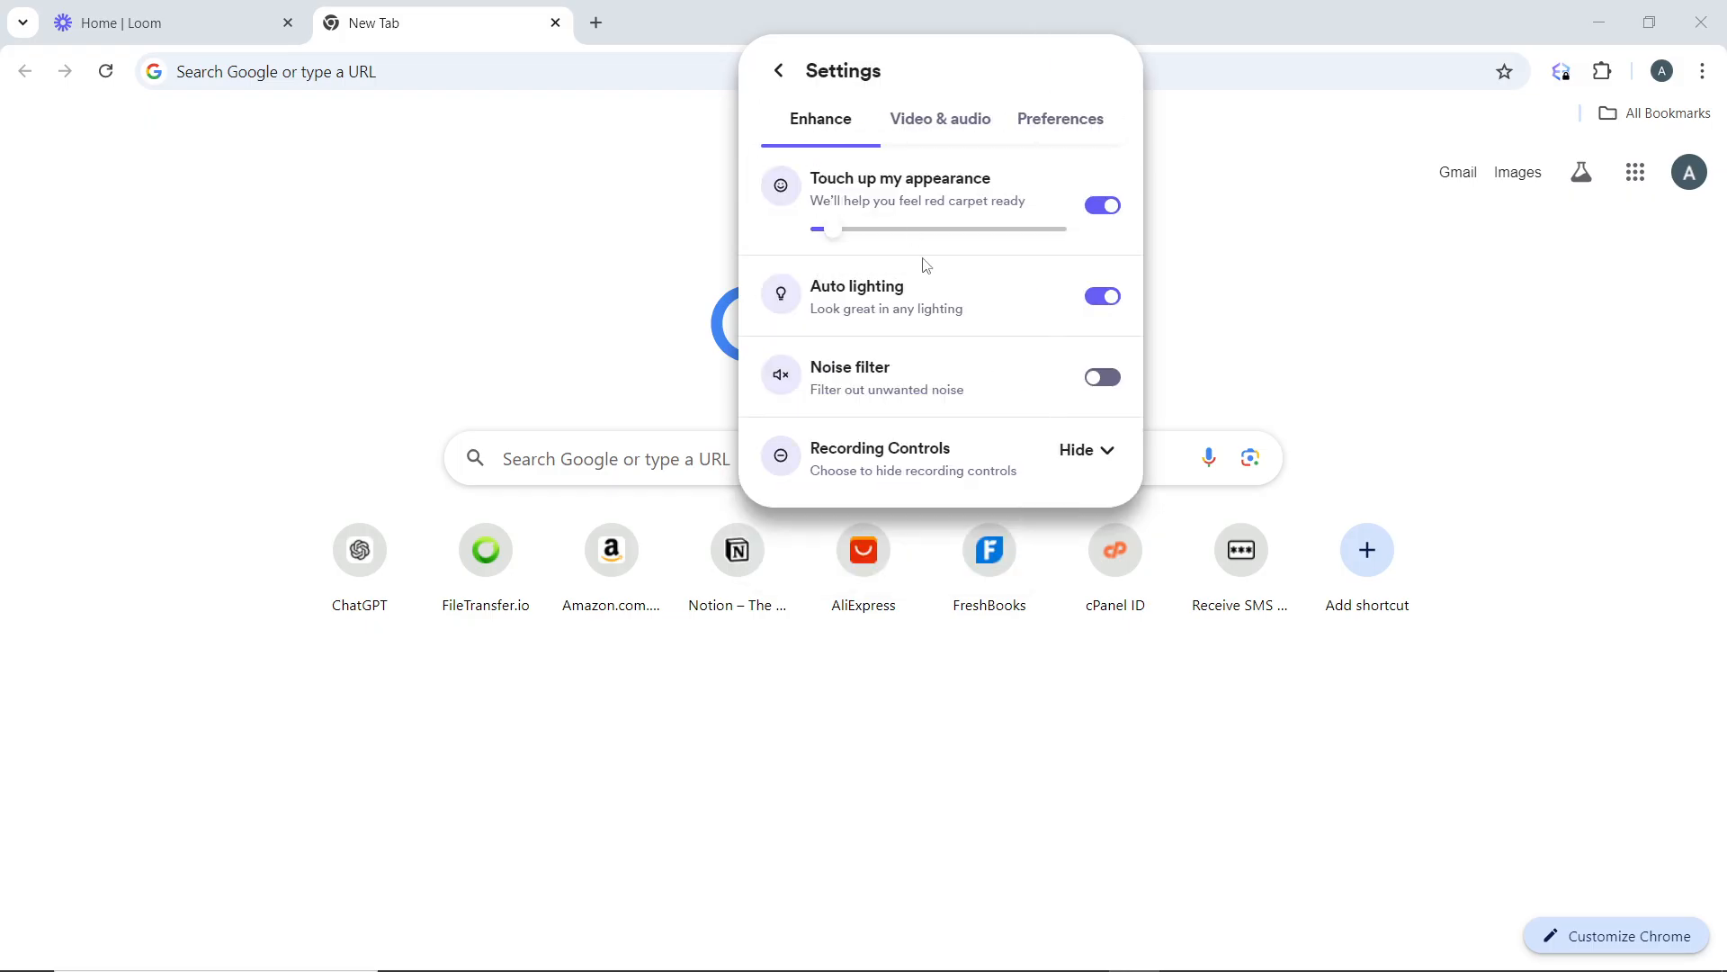
pyautogui.moveTo(1027, 452)
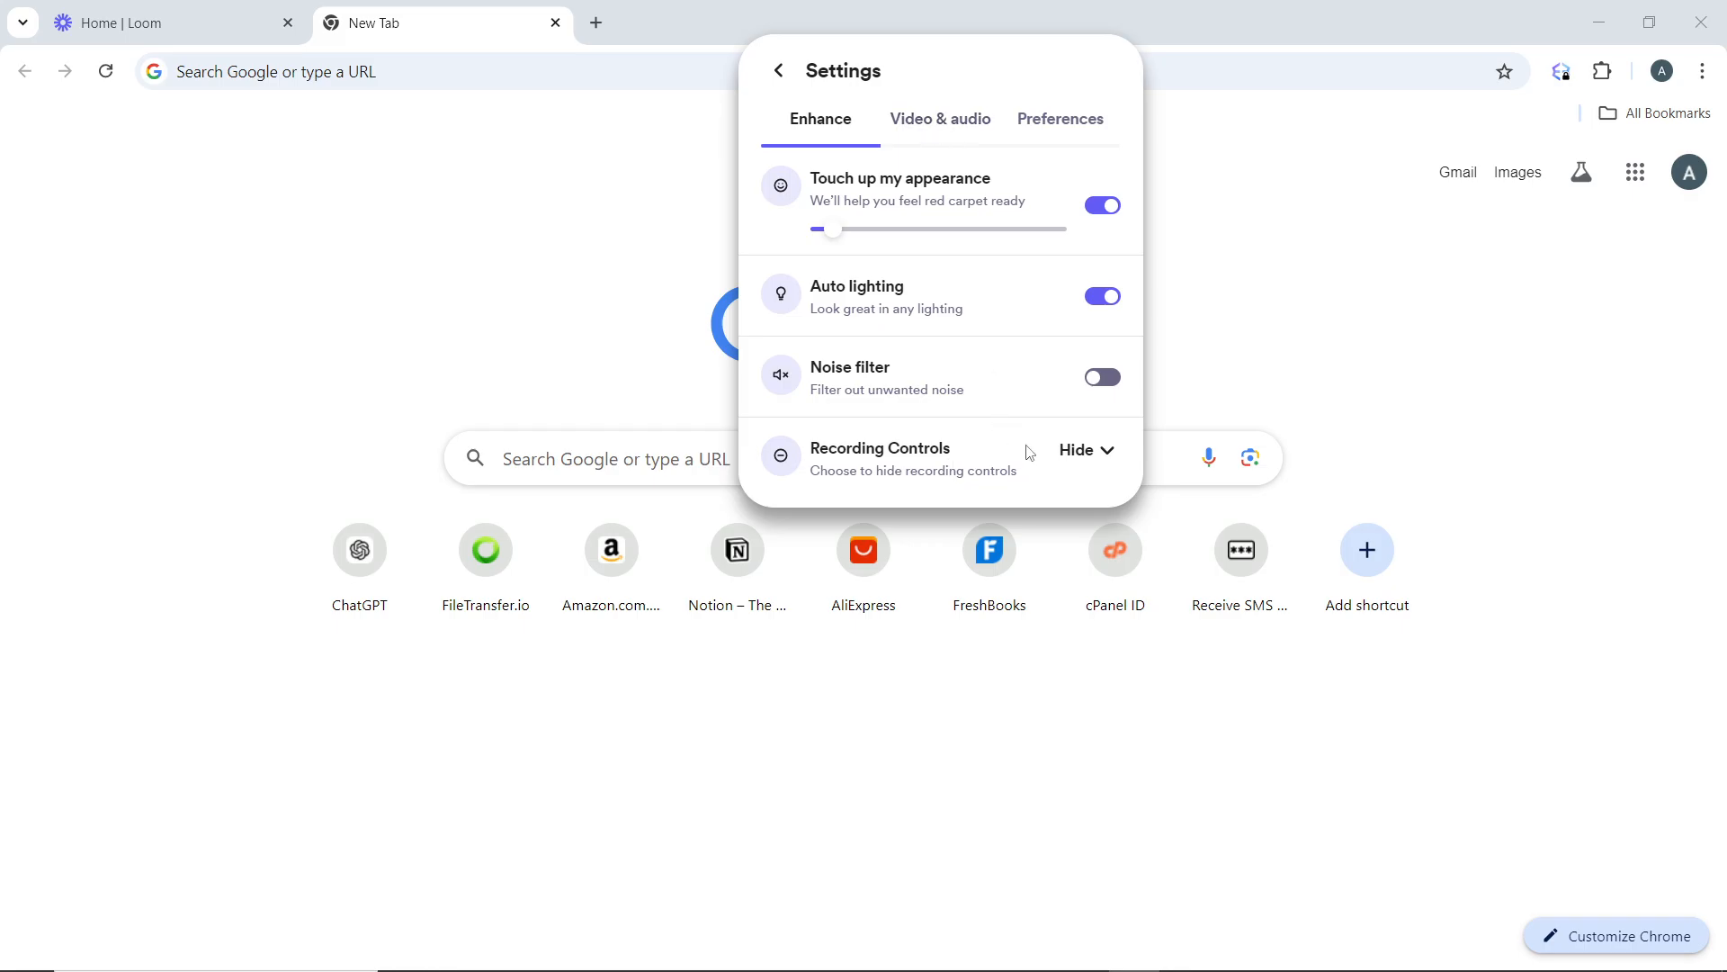
pyautogui.moveTo(1007, 172)
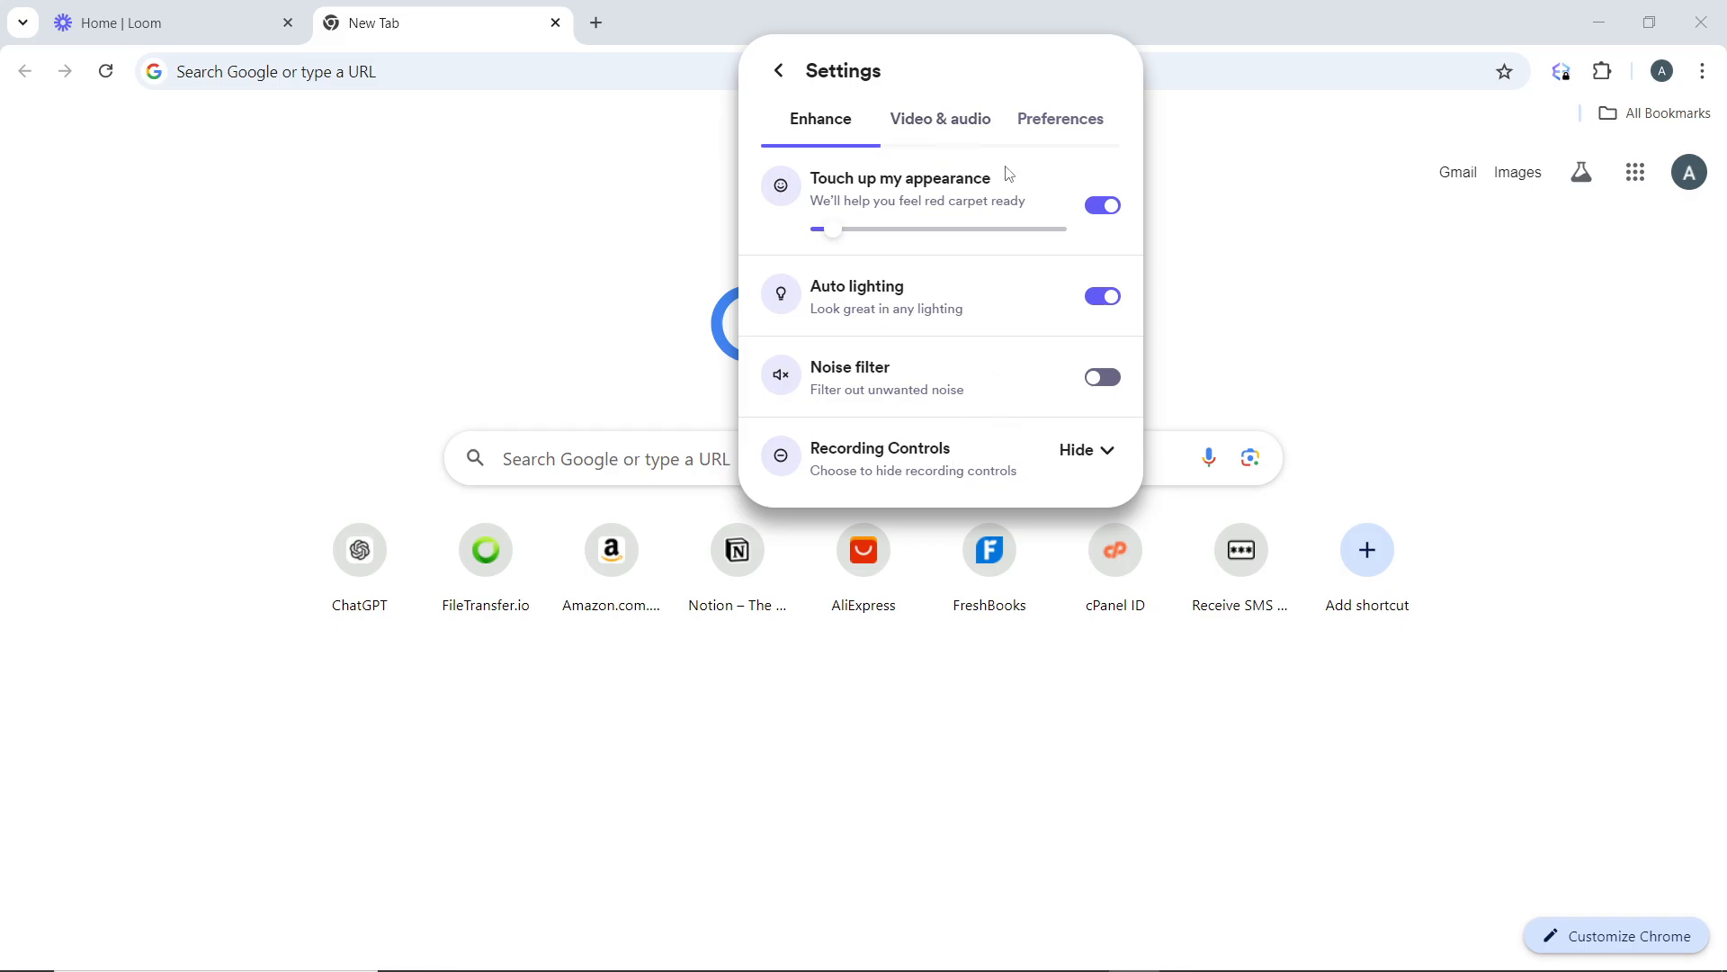
# Review Video & audio settings: auto 720p quality, countdown and mono on, system audio off.
pyautogui.click(938, 119)
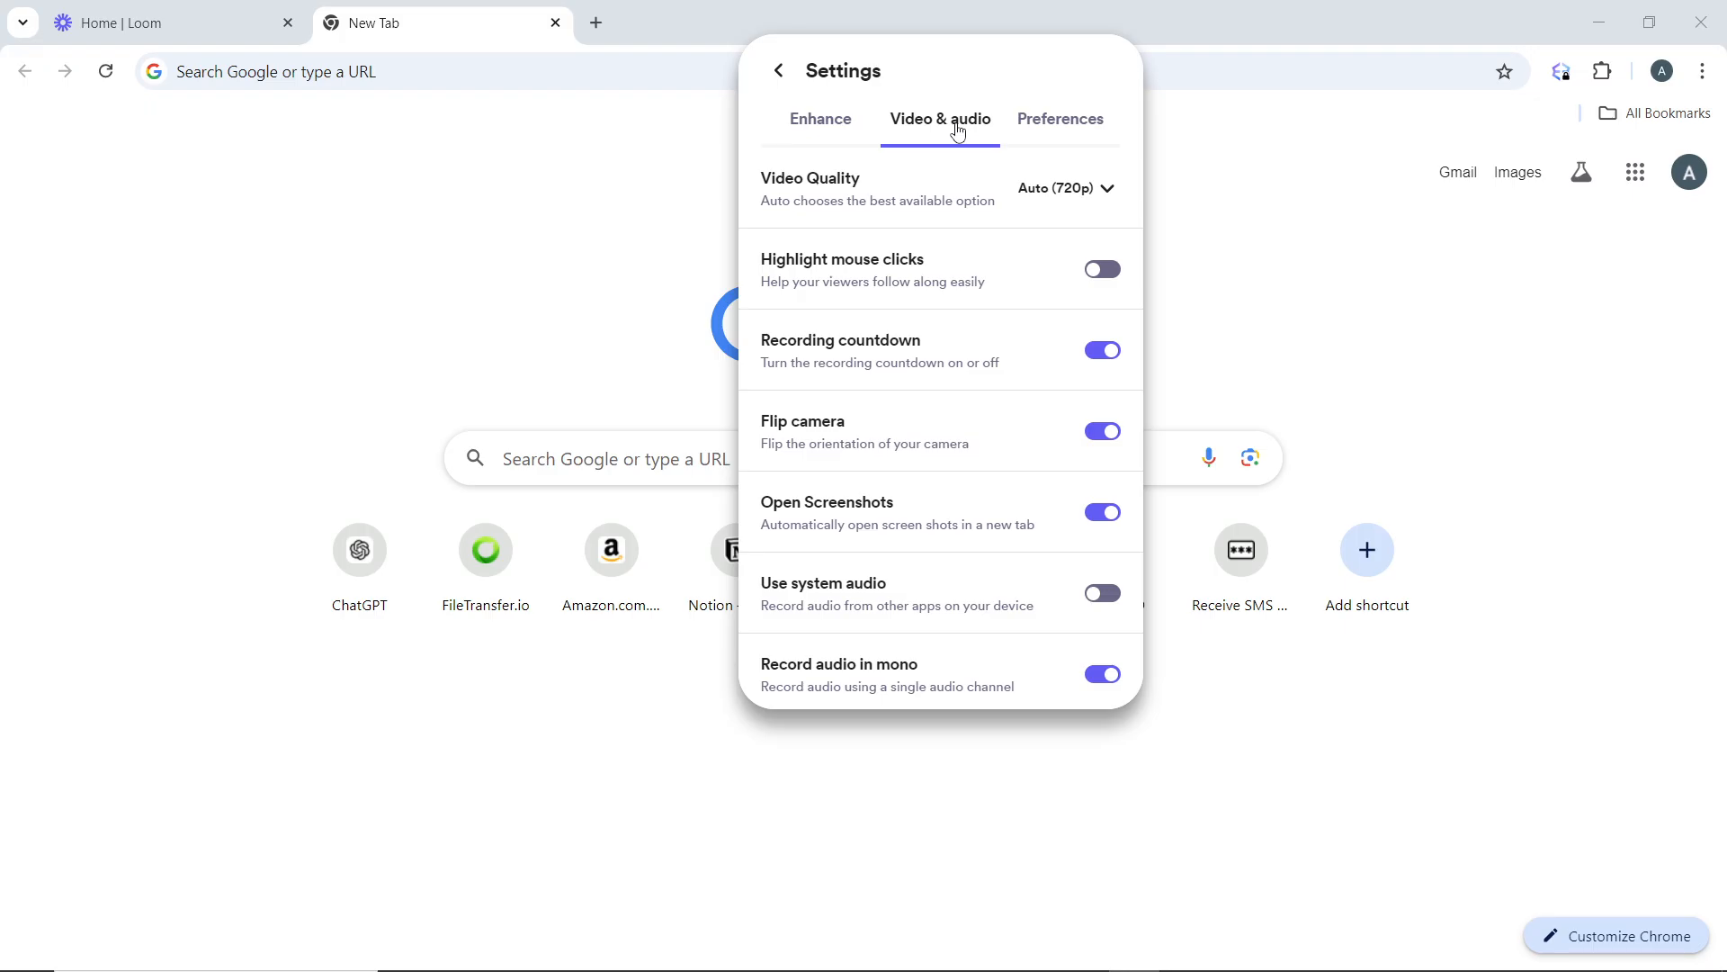
pyautogui.moveTo(853, 342)
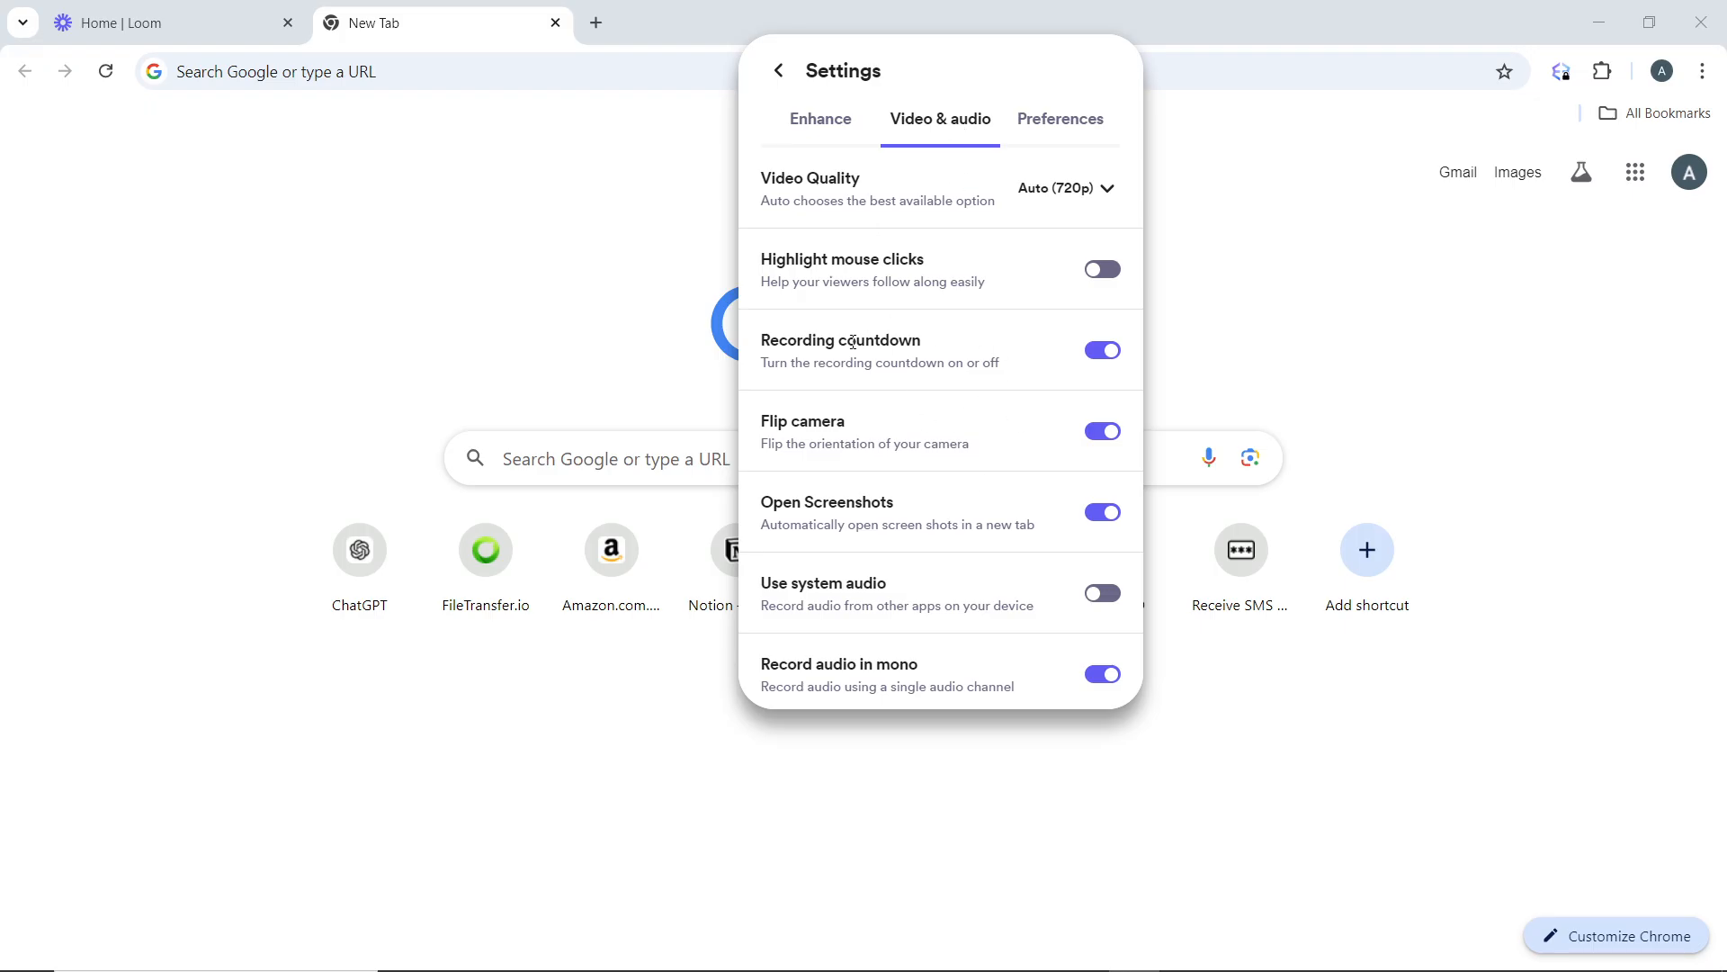
pyautogui.moveTo(945, 407)
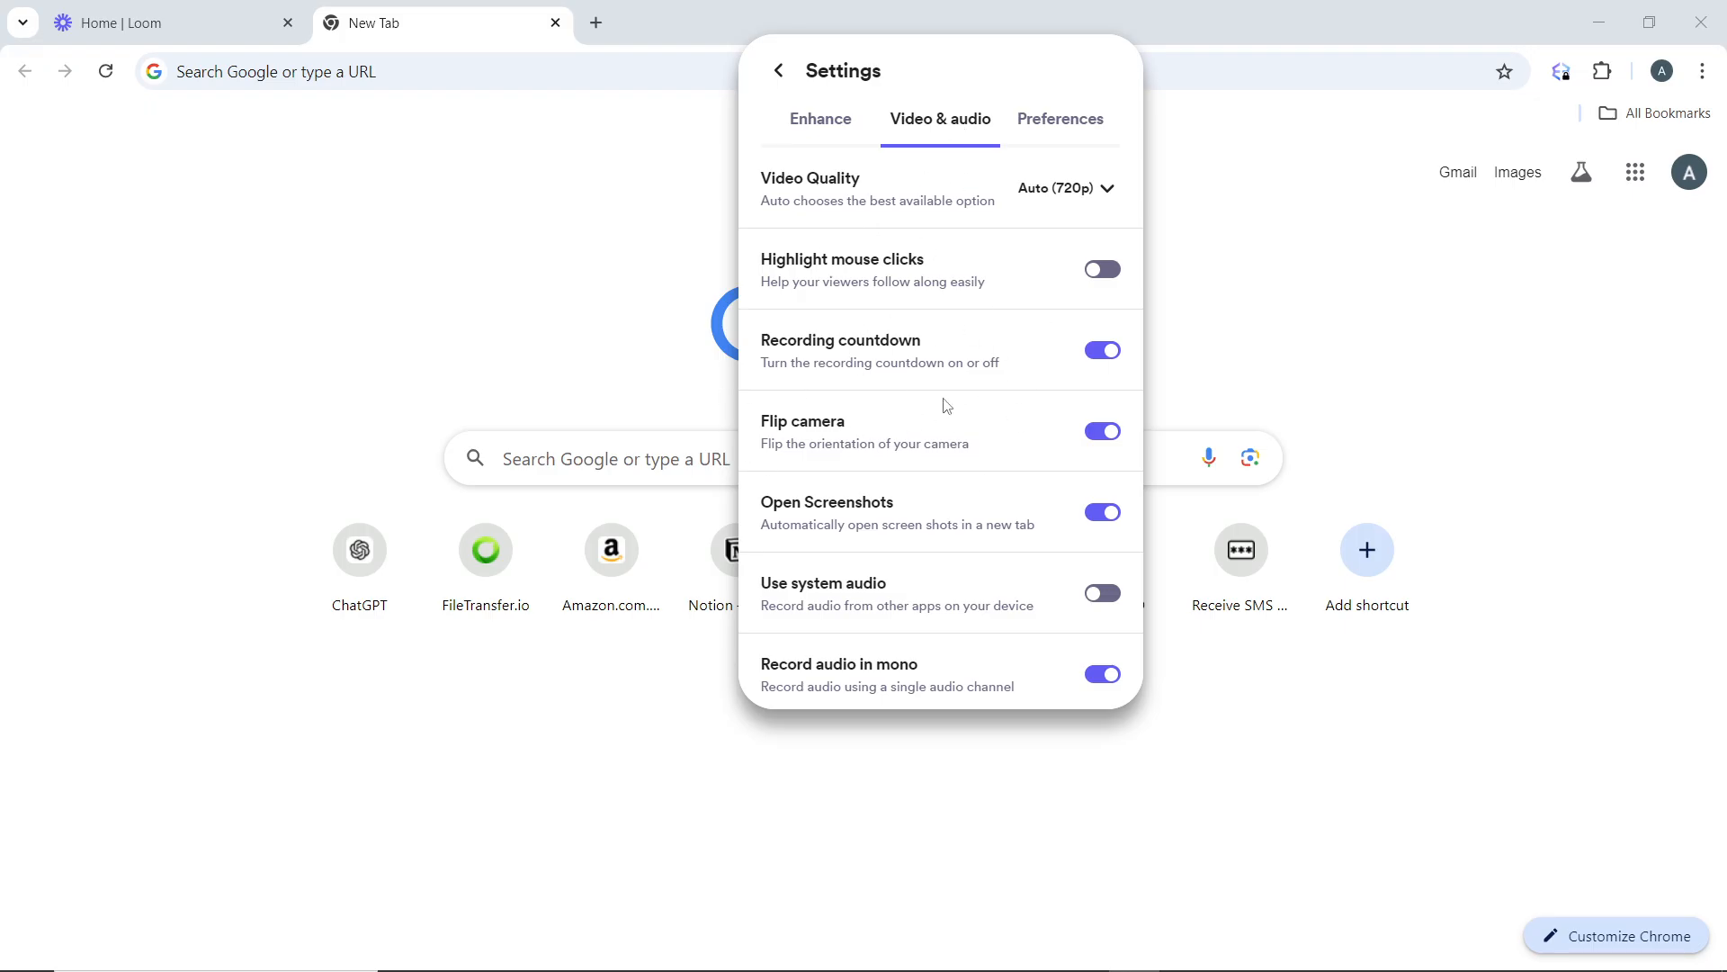
pyautogui.moveTo(976, 599)
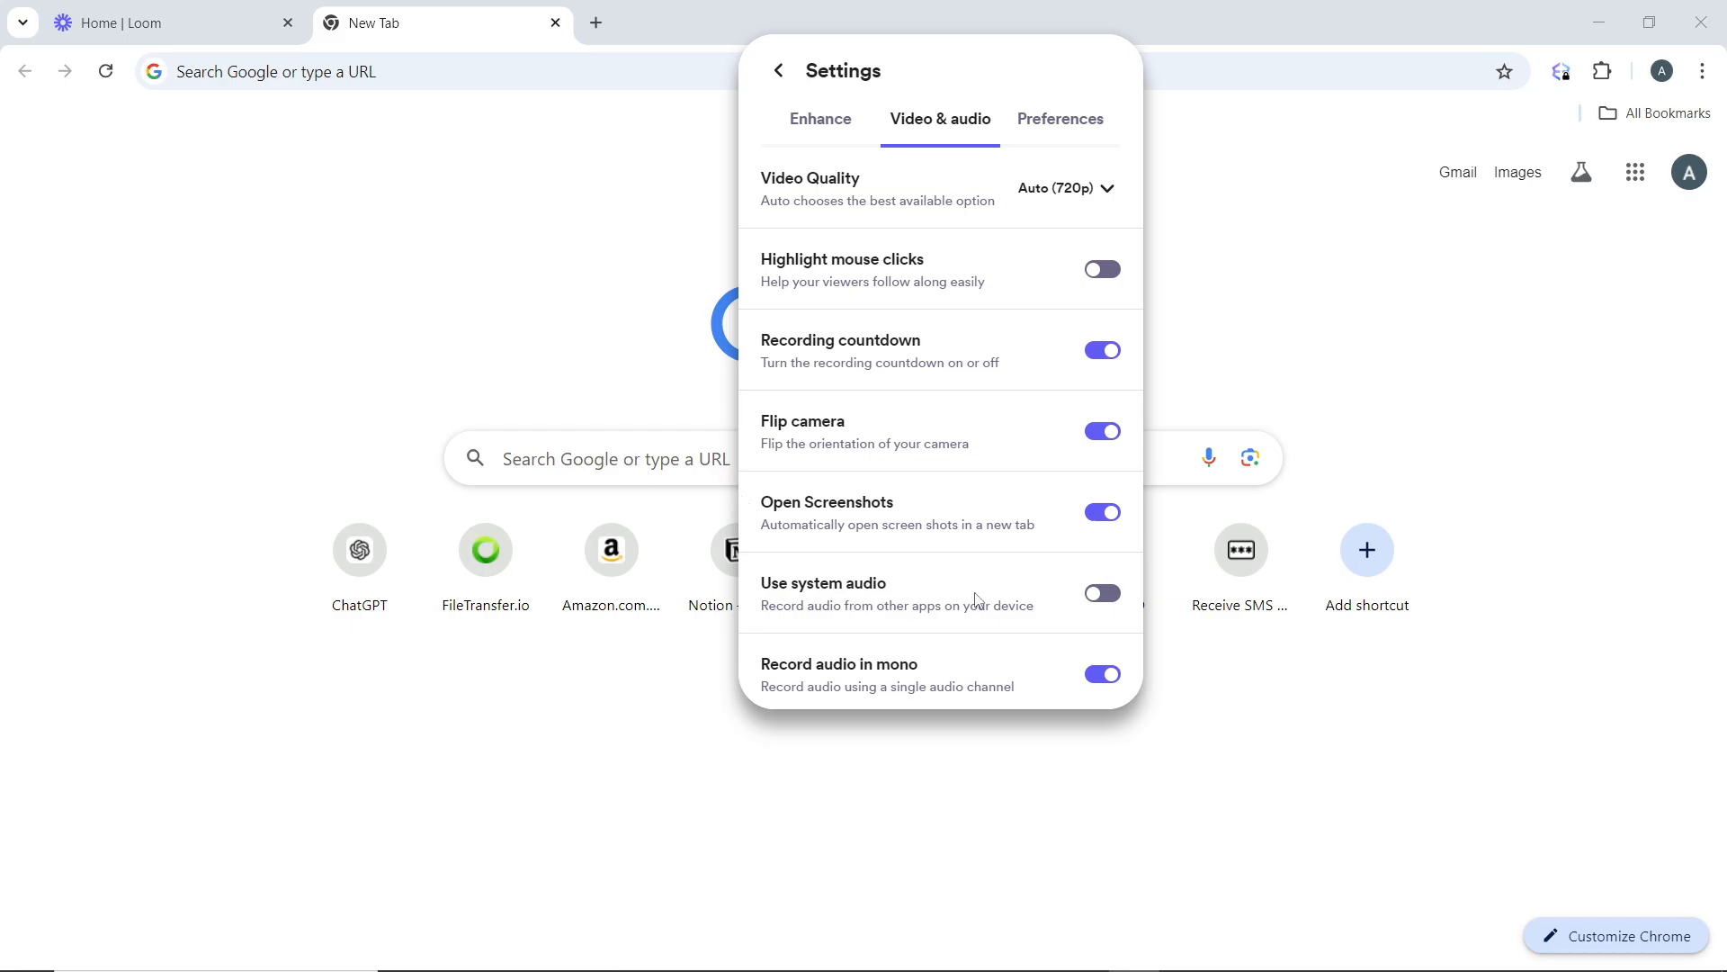
pyautogui.moveTo(973, 669)
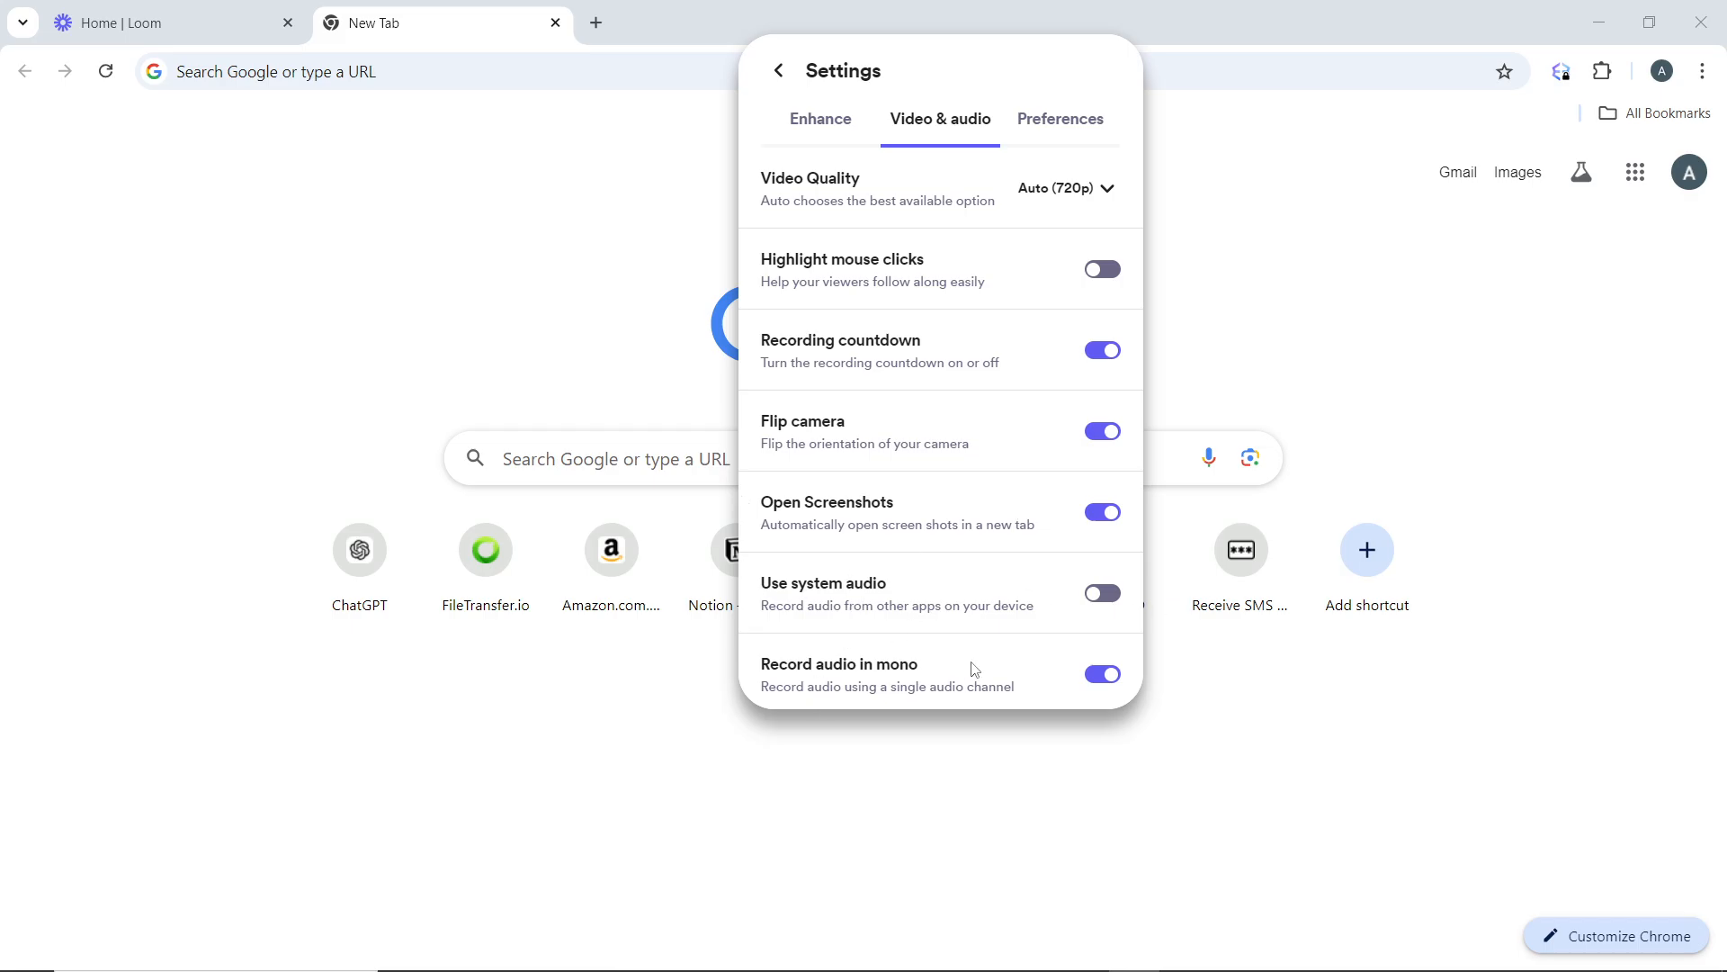
pyautogui.moveTo(1039, 579)
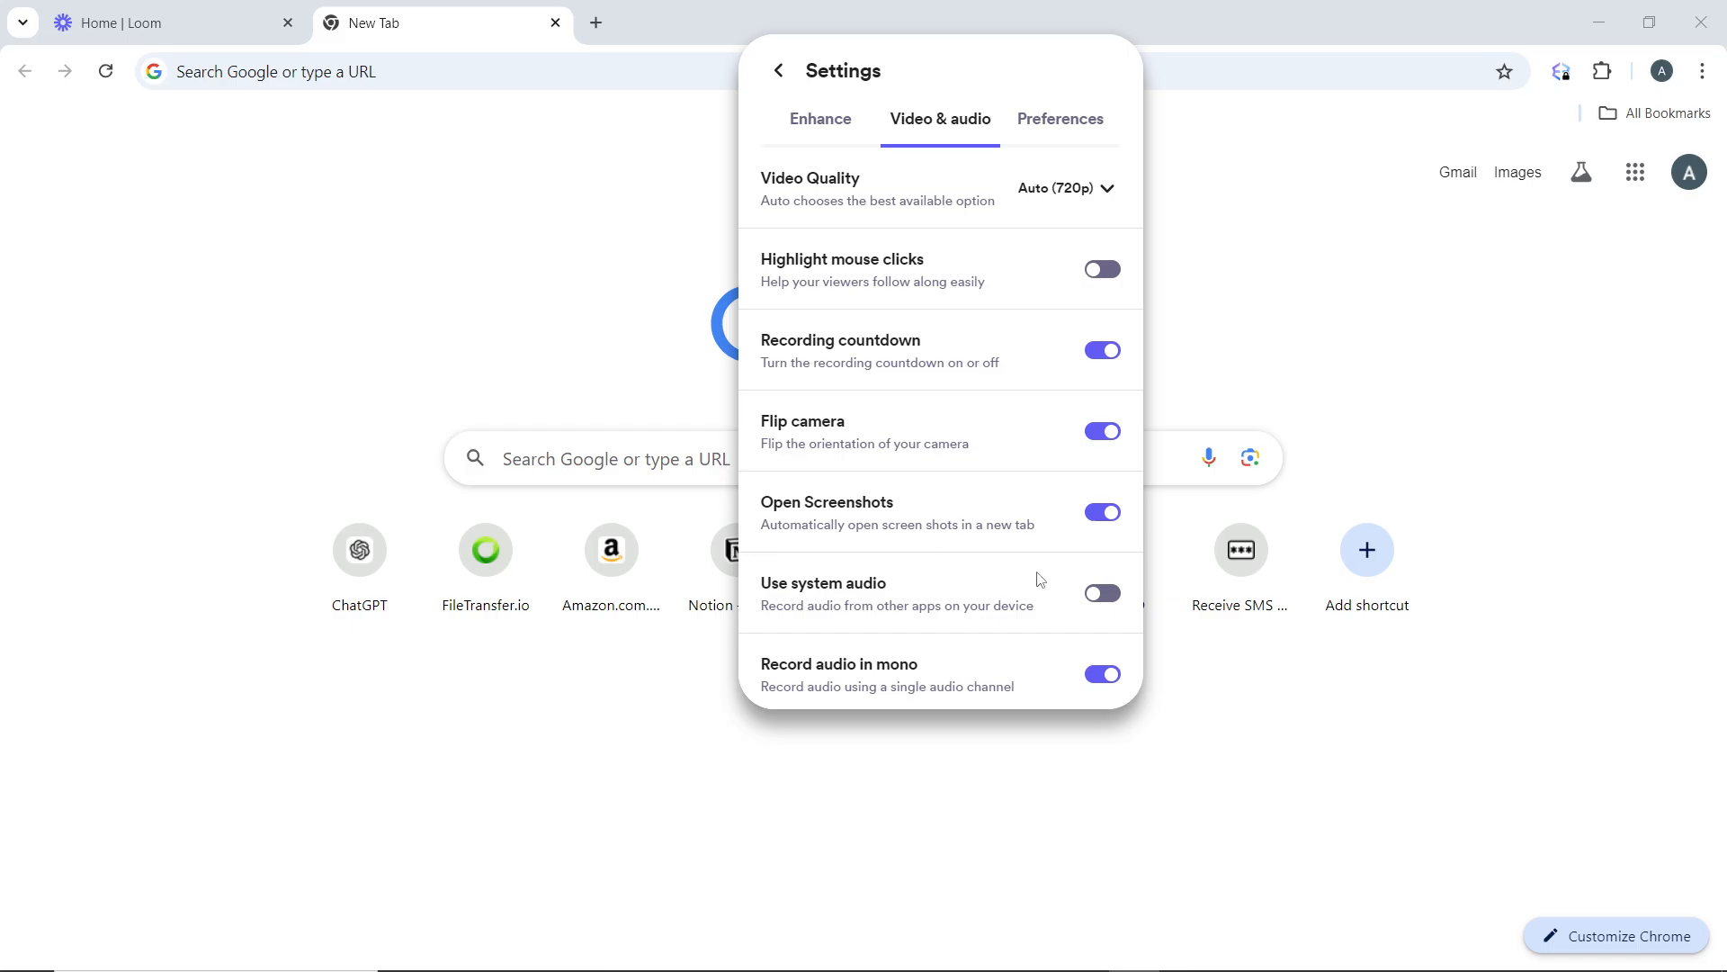
pyautogui.moveTo(882, 315)
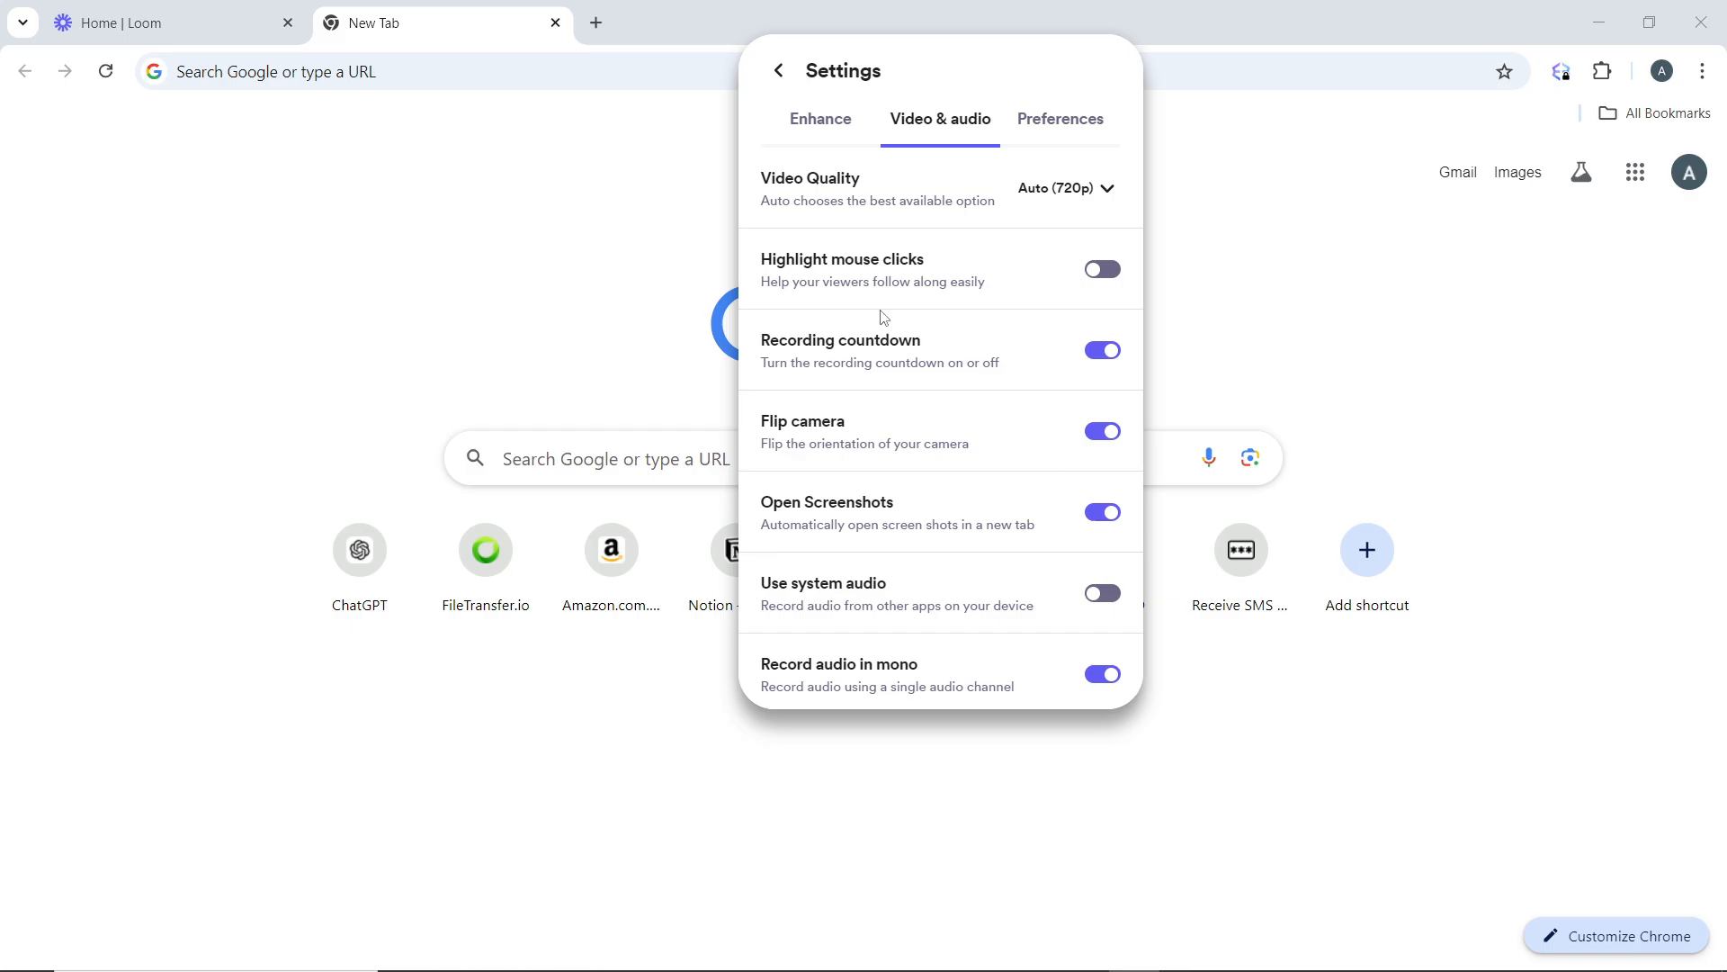
pyautogui.moveTo(1153, 240)
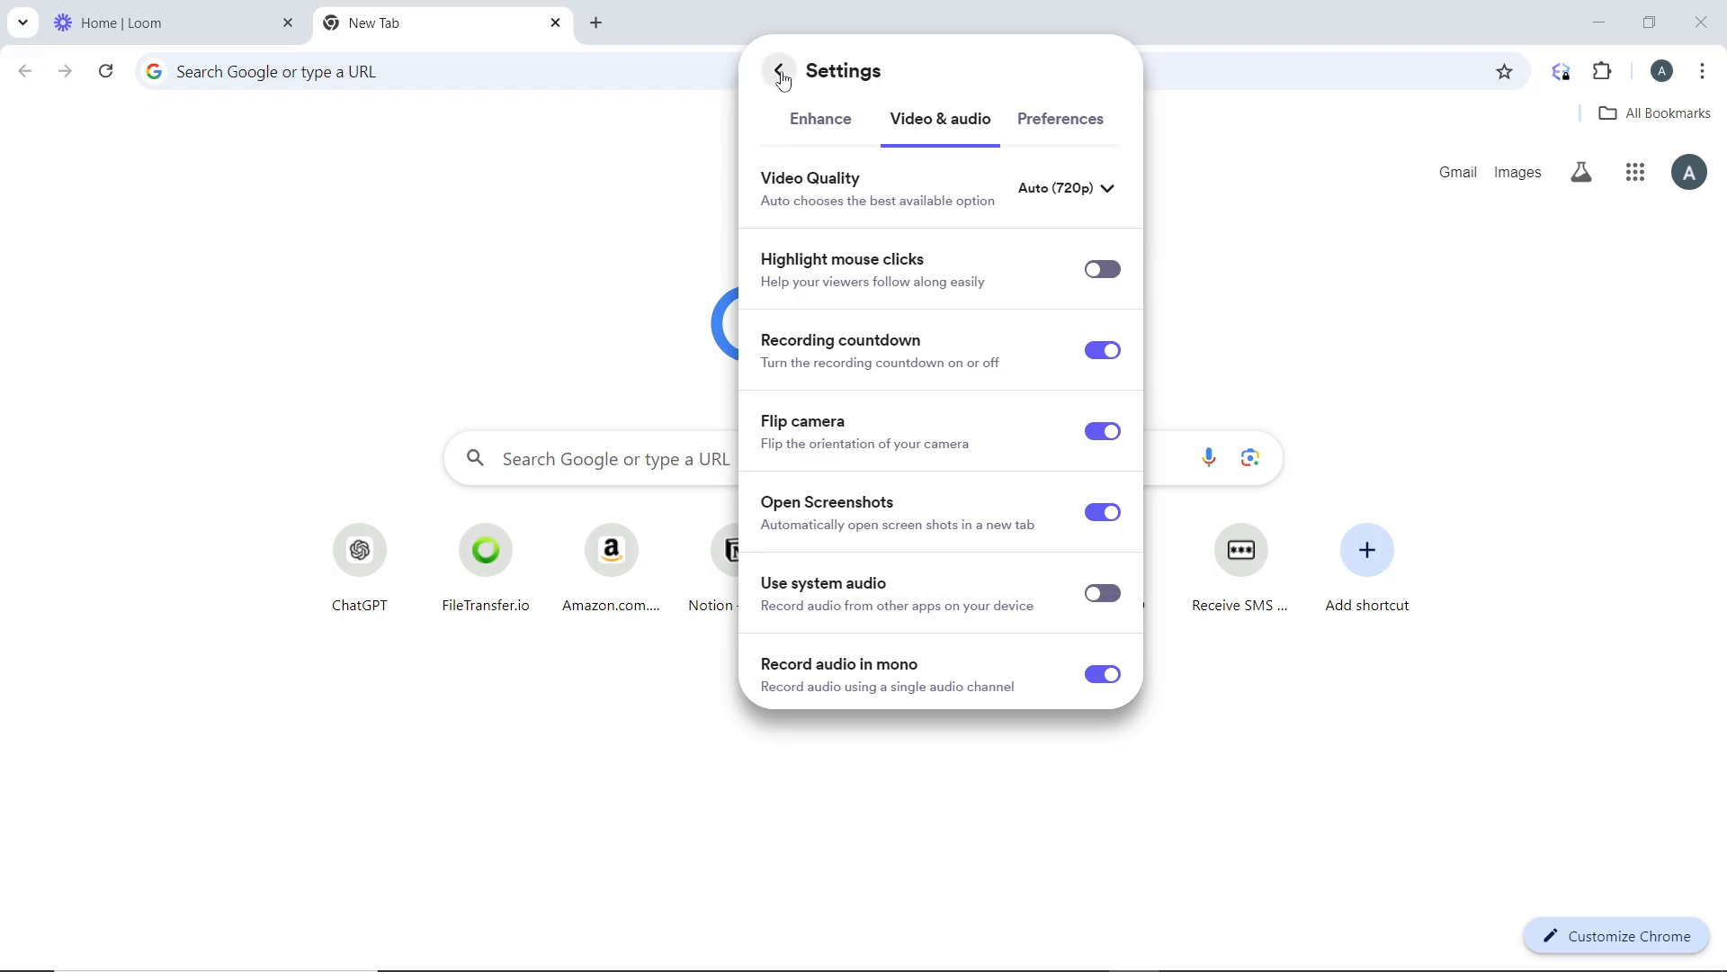
# Return from Settings to the recorder panel via the back arrow.
pyautogui.click(777, 70)
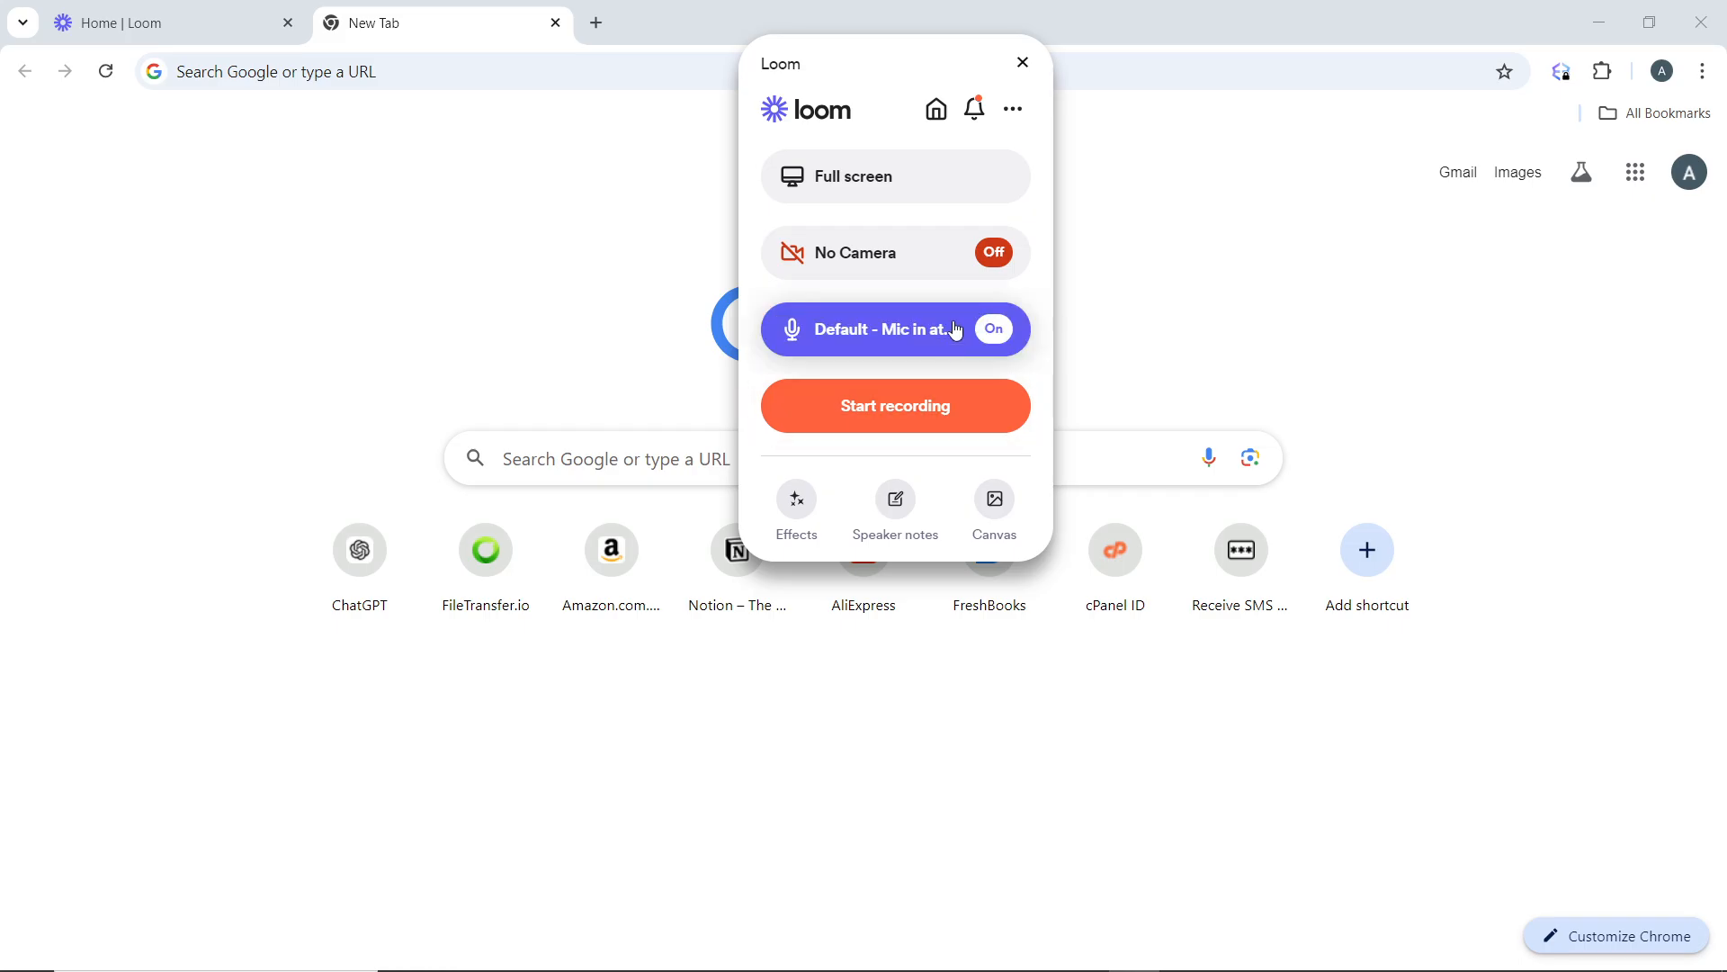
pyautogui.moveTo(894, 329)
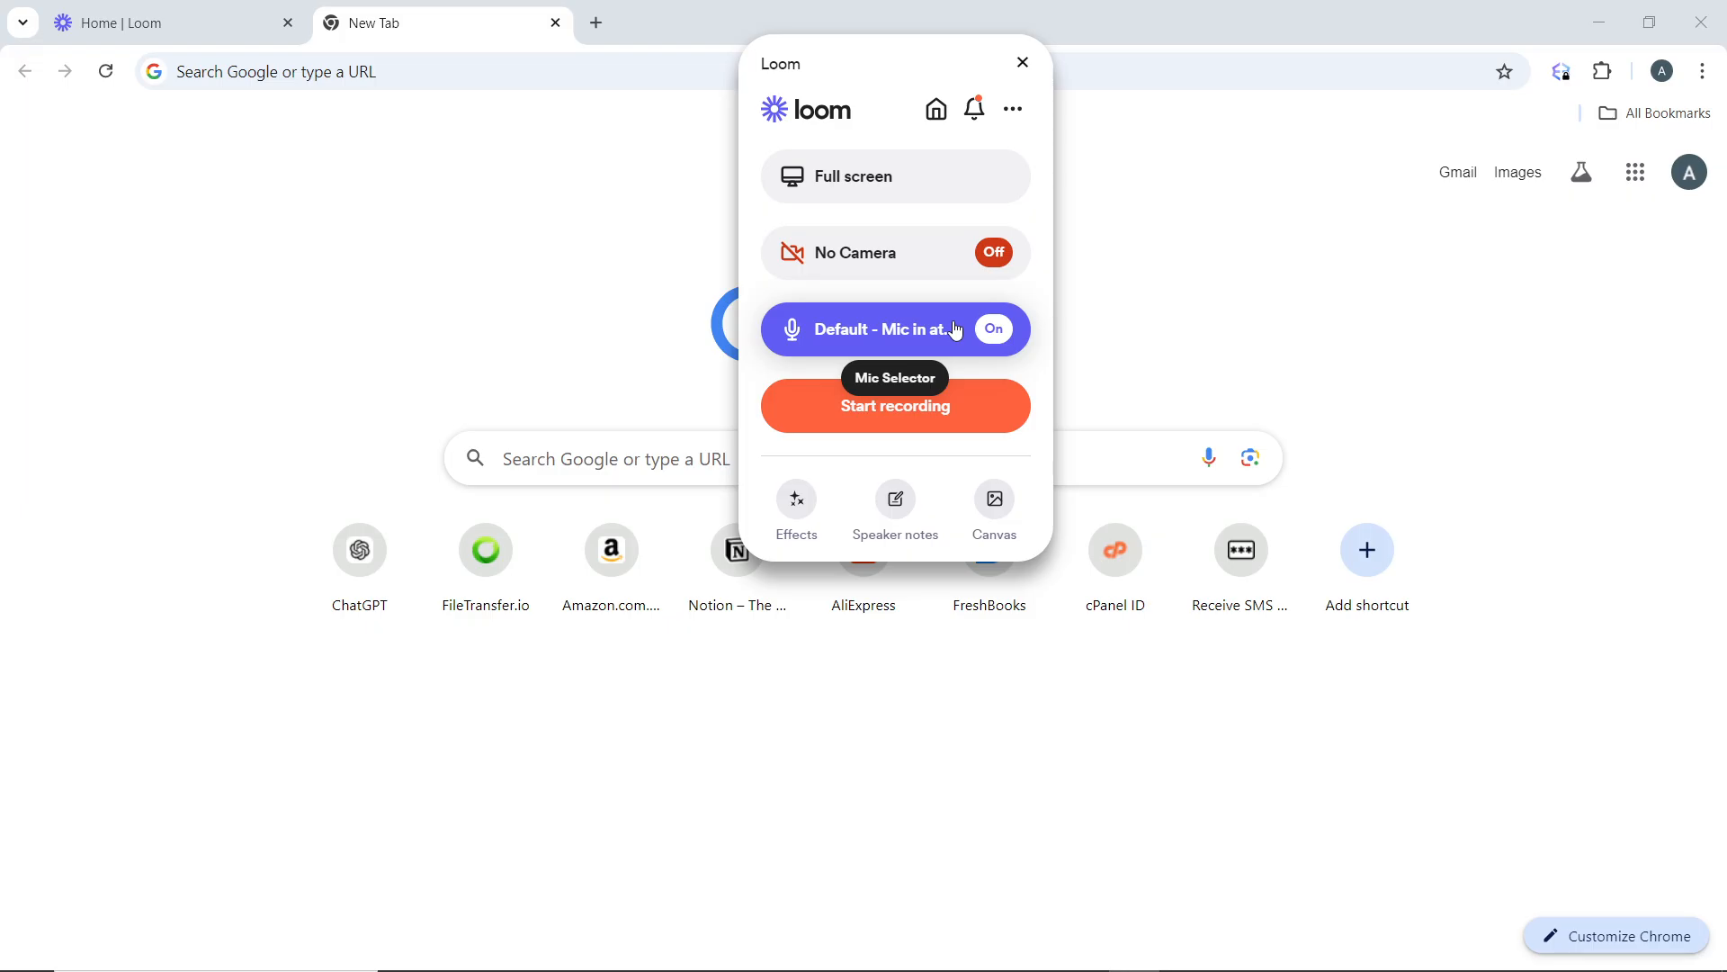
pyautogui.moveTo(953, 328)
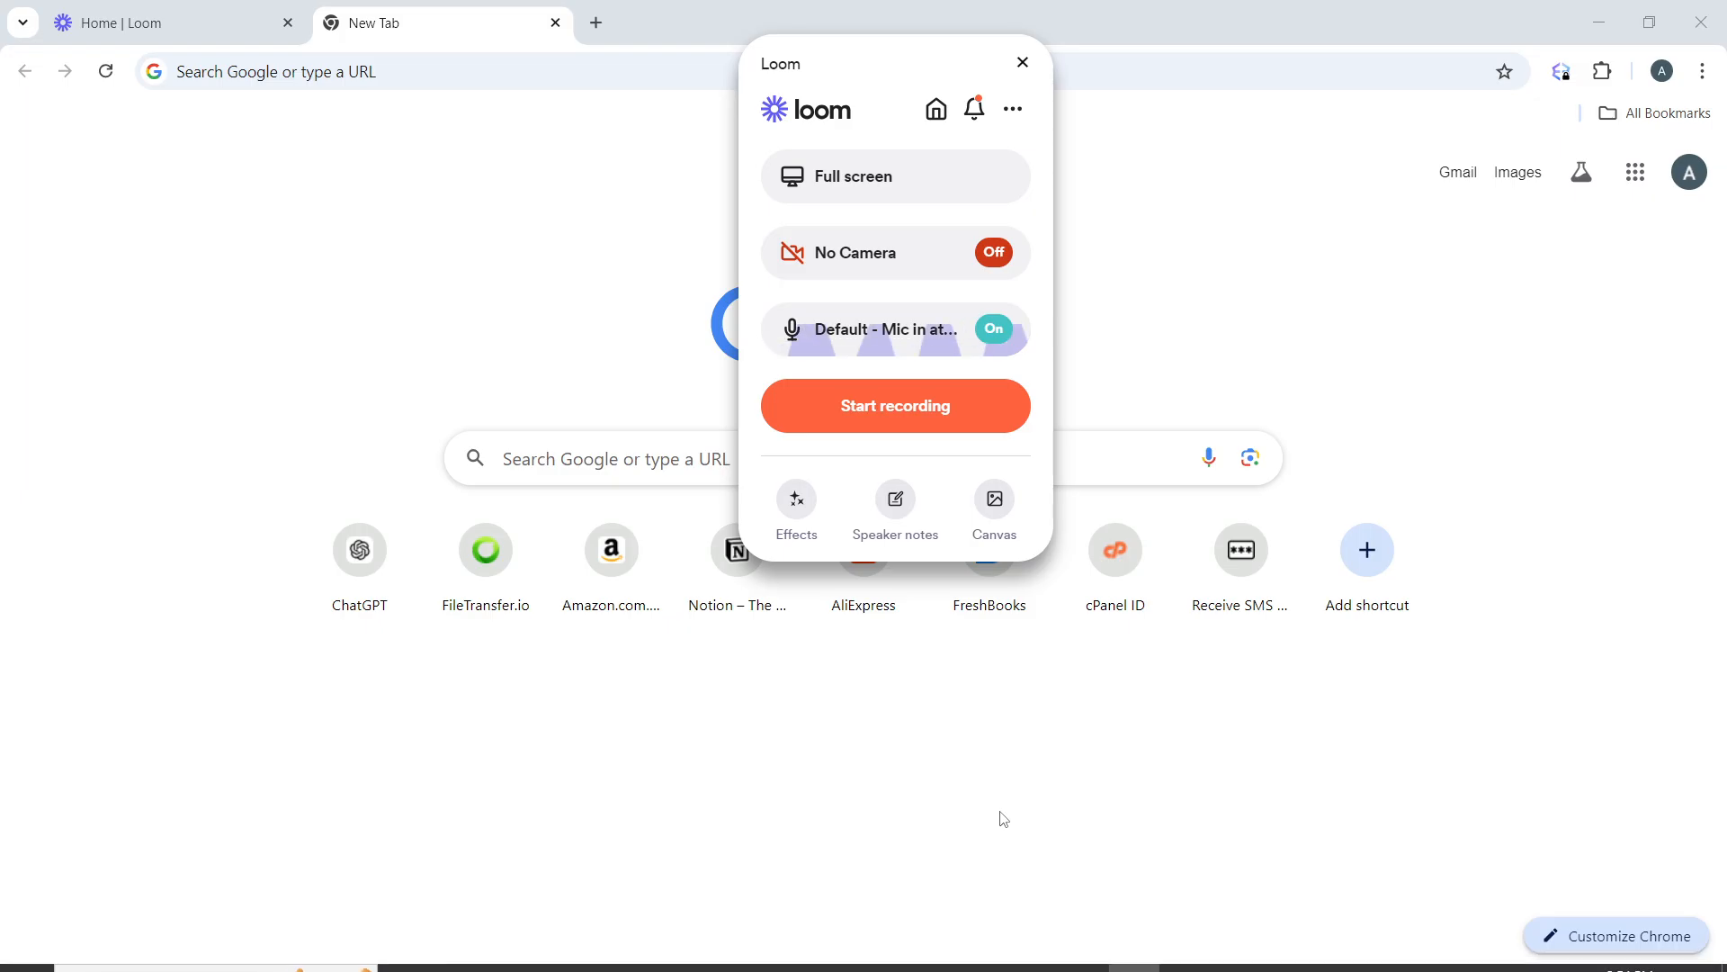
pyautogui.moveTo(894, 328)
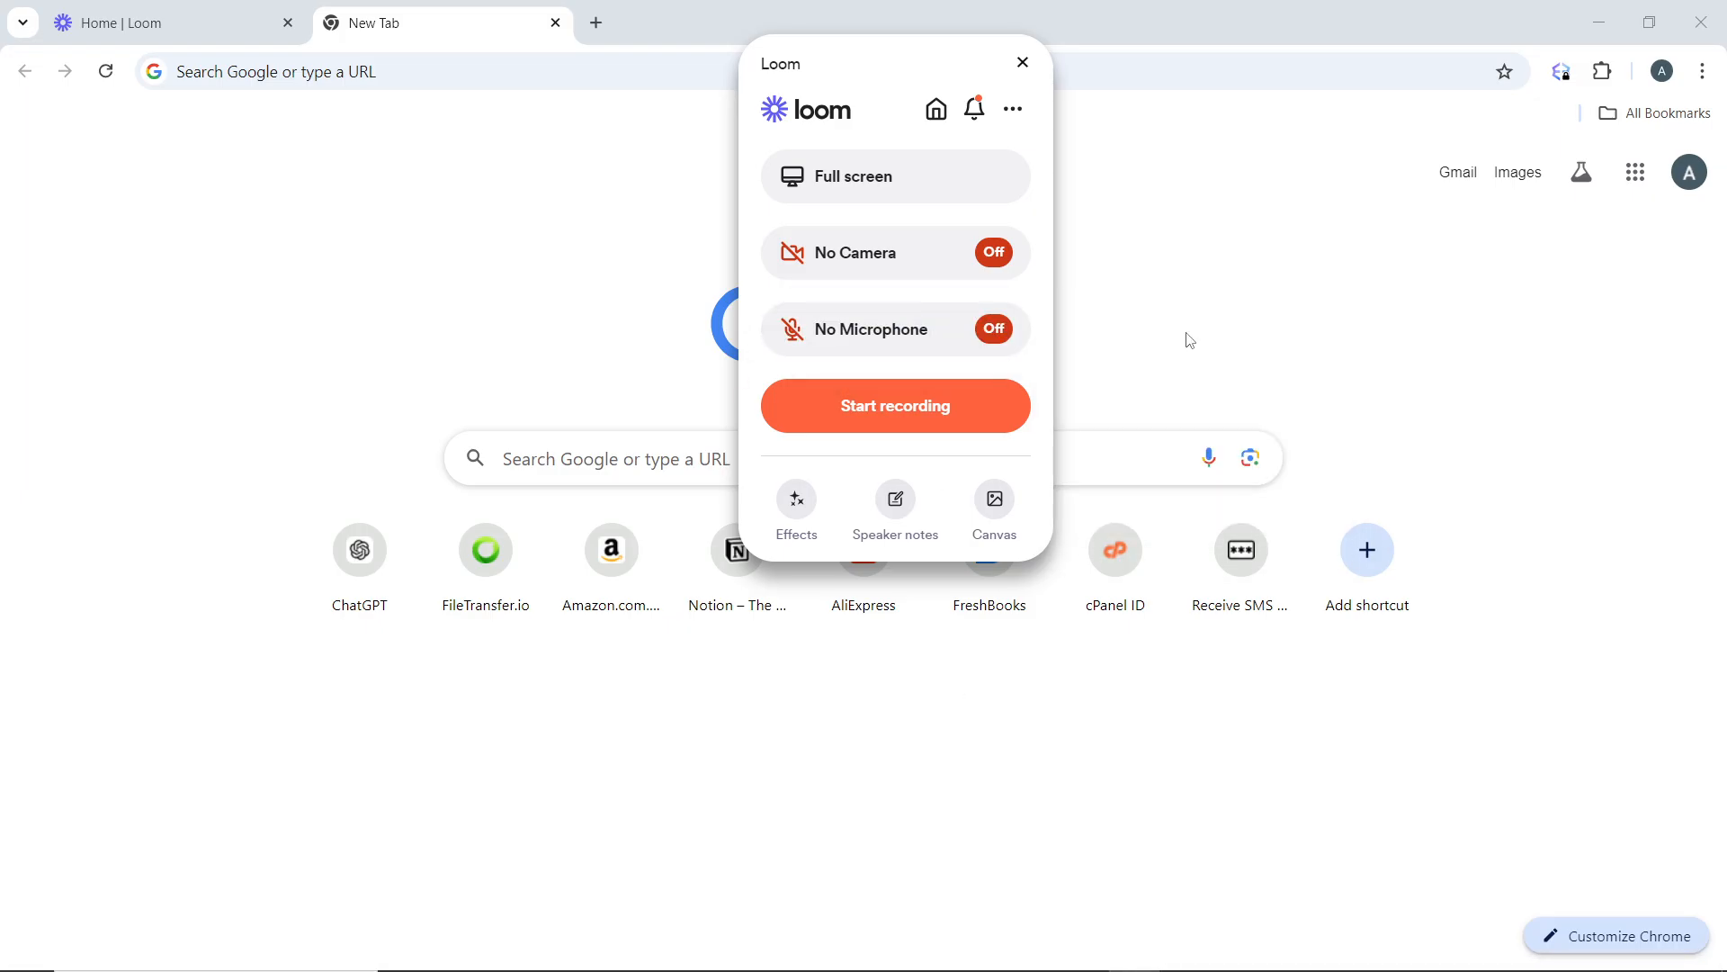
pyautogui.moveTo(867, 751)
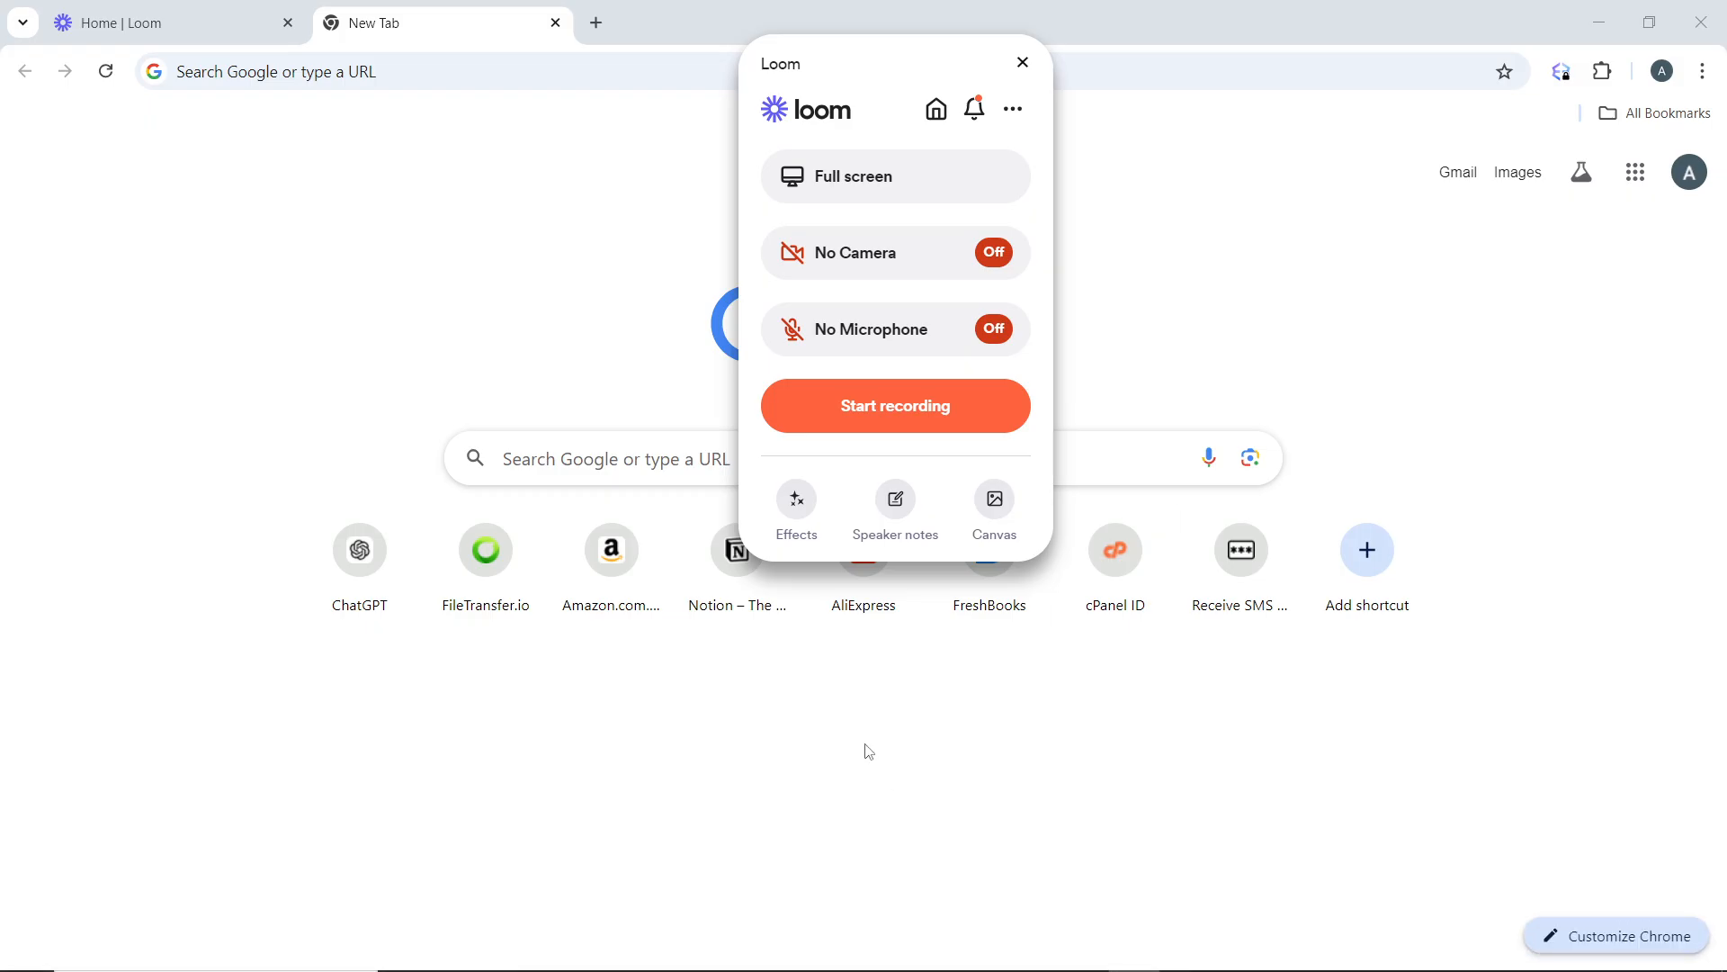